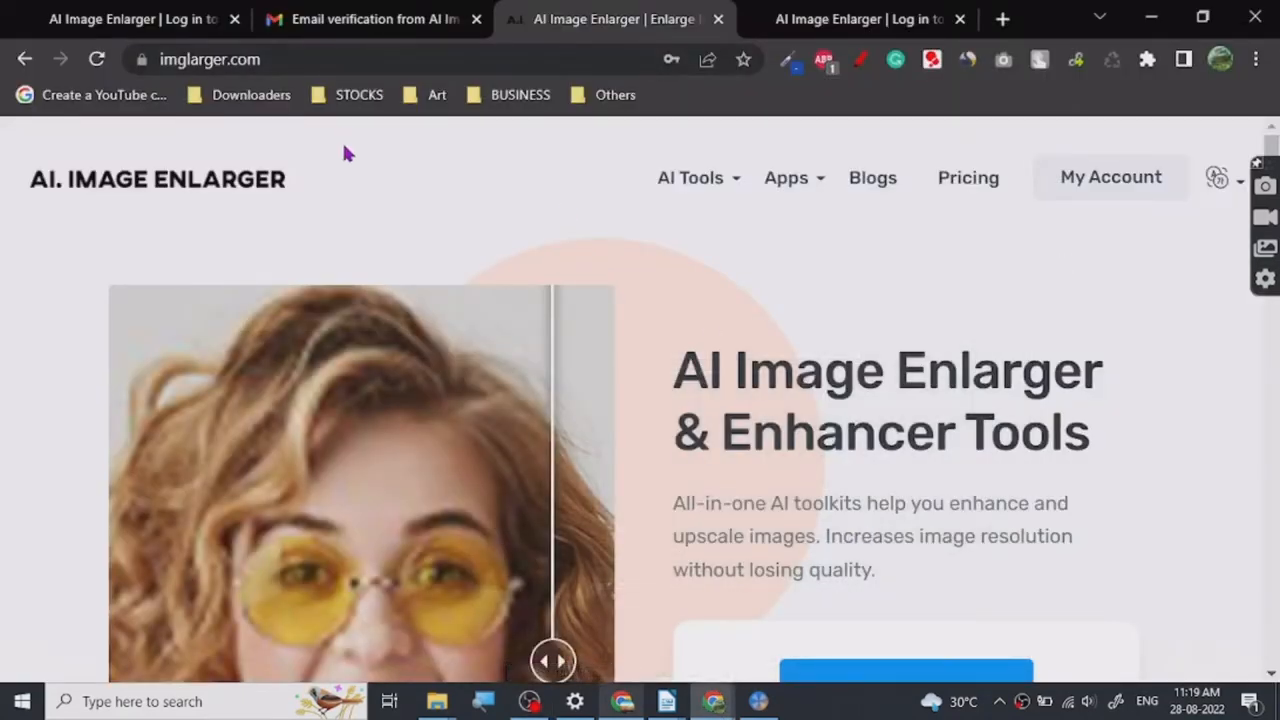
mouse_move(130, 18)
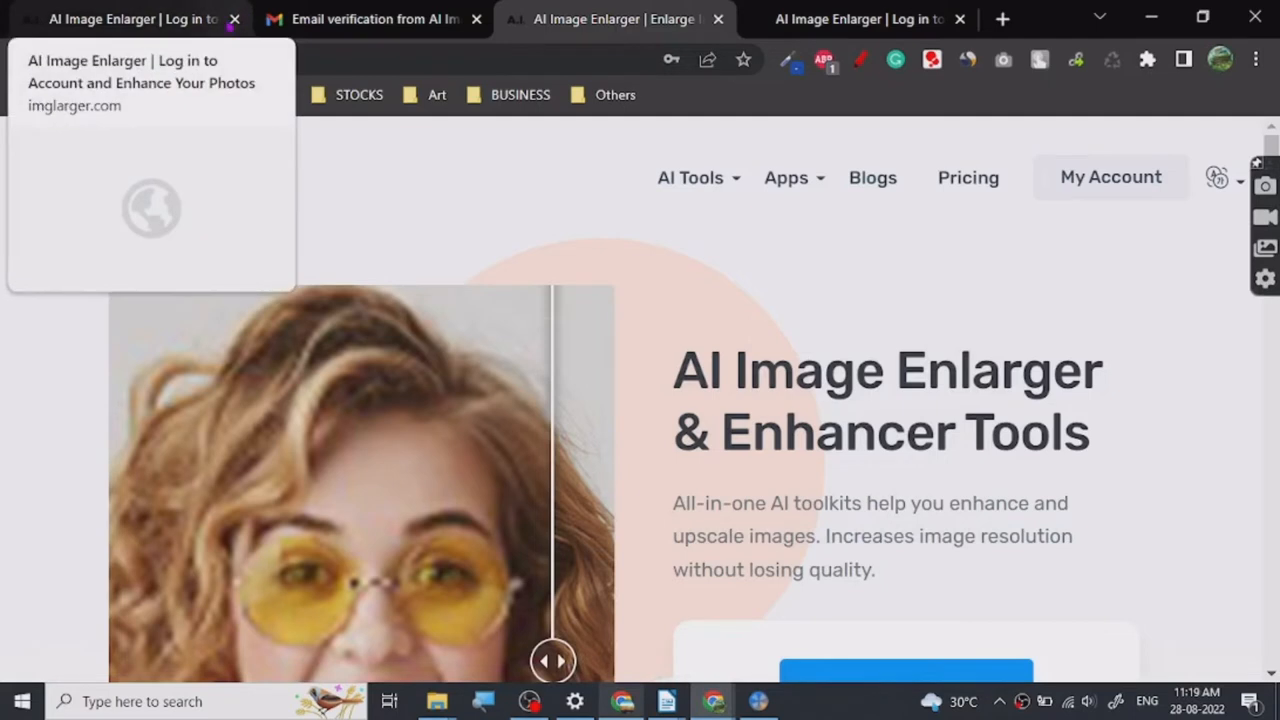
Close the duplicate Log in tab and reach Select Images on the imglarger.com home page.
left_click(234, 20)
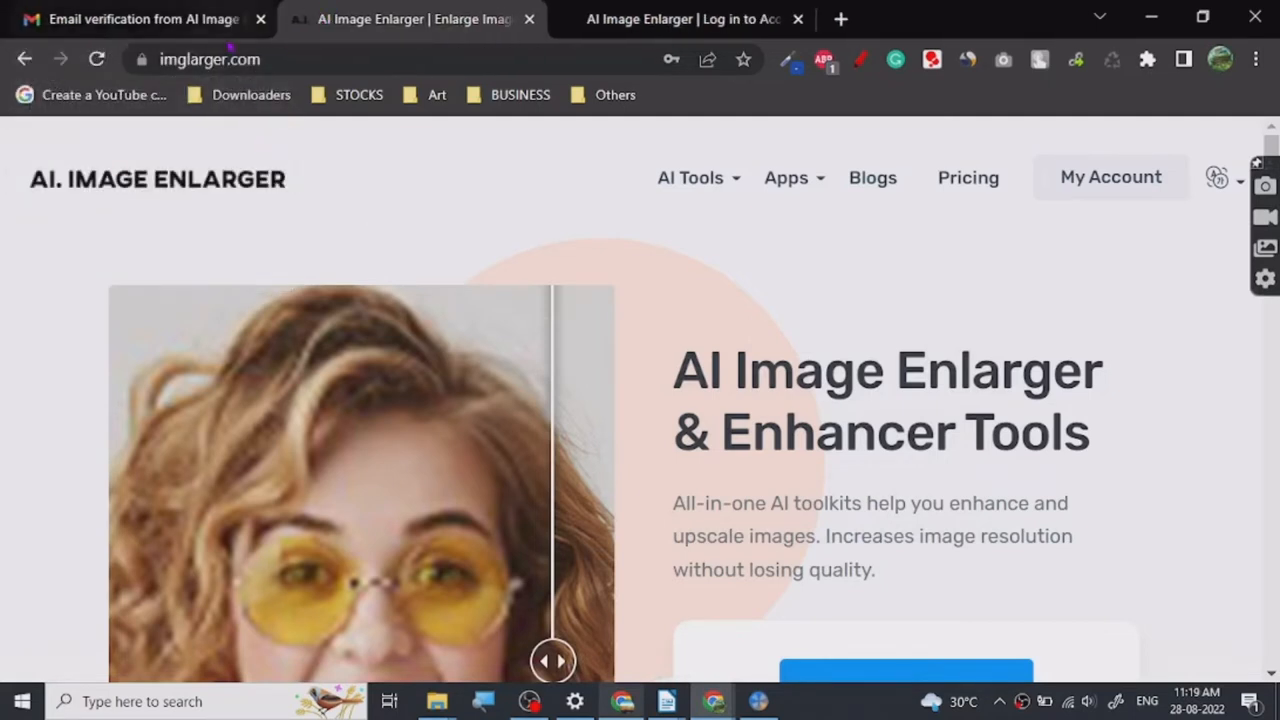
scroll("down", 3)
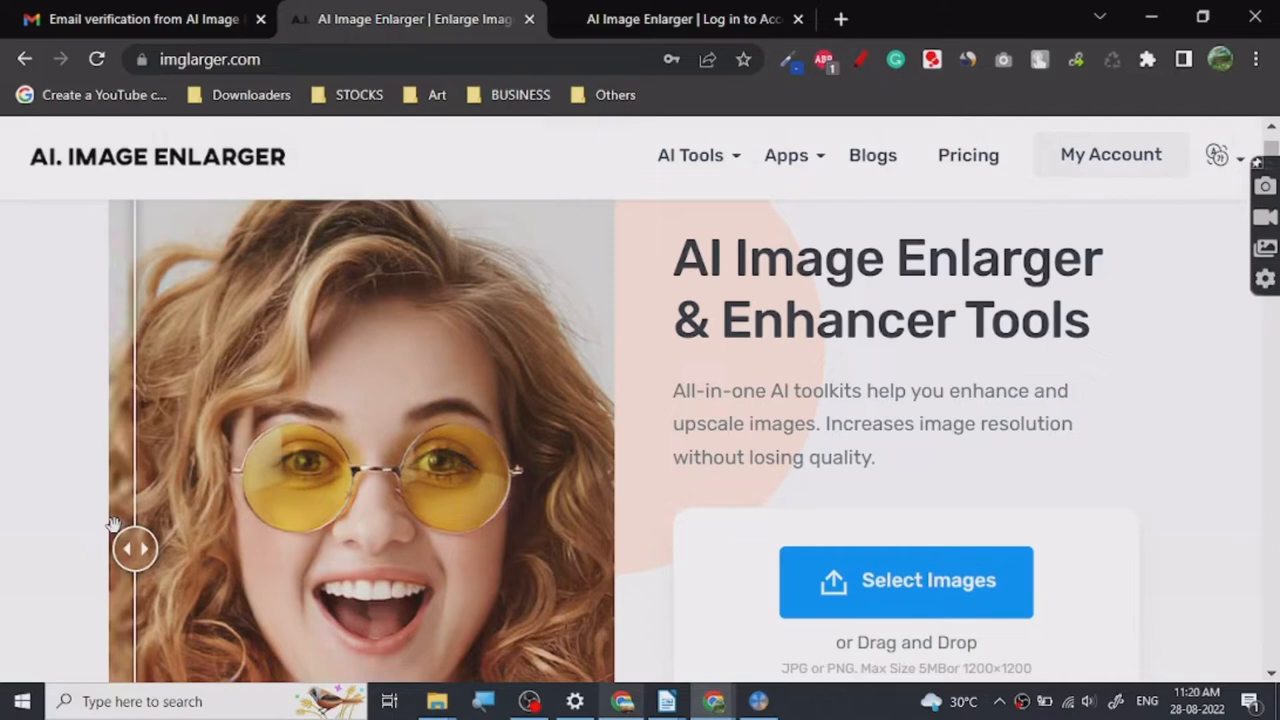
scroll("down", 3)
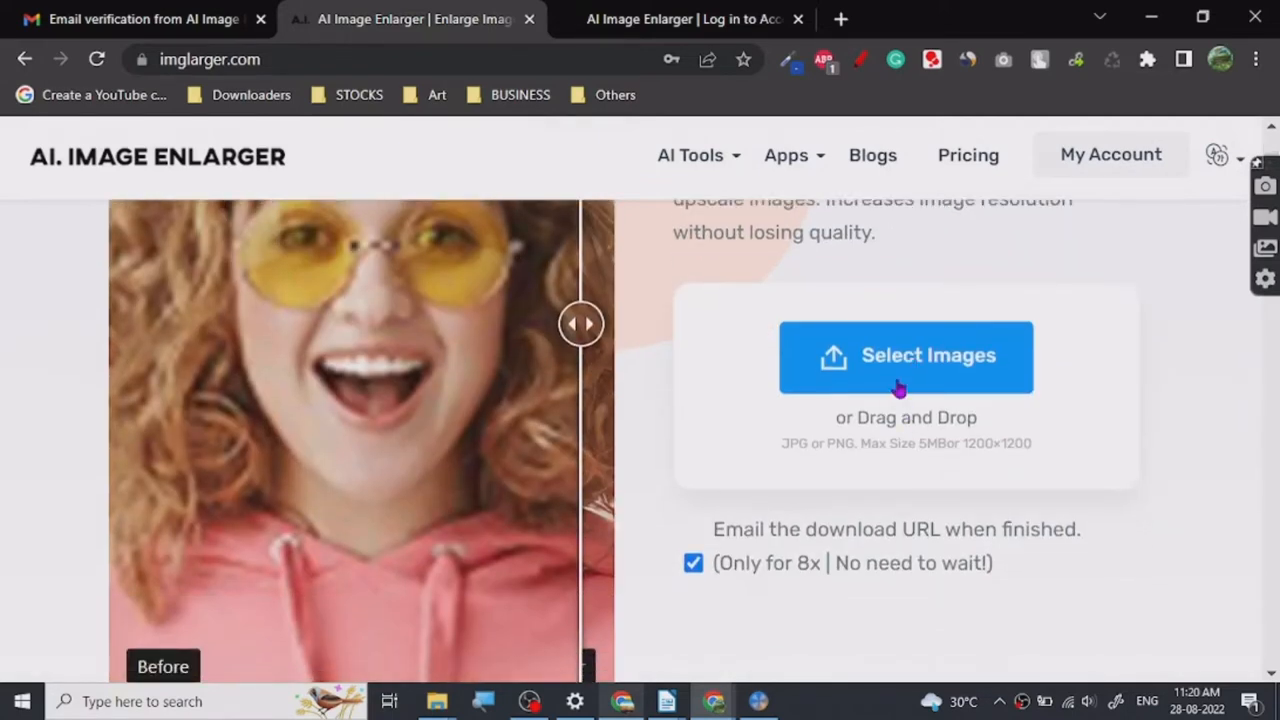
left_click(906, 356)
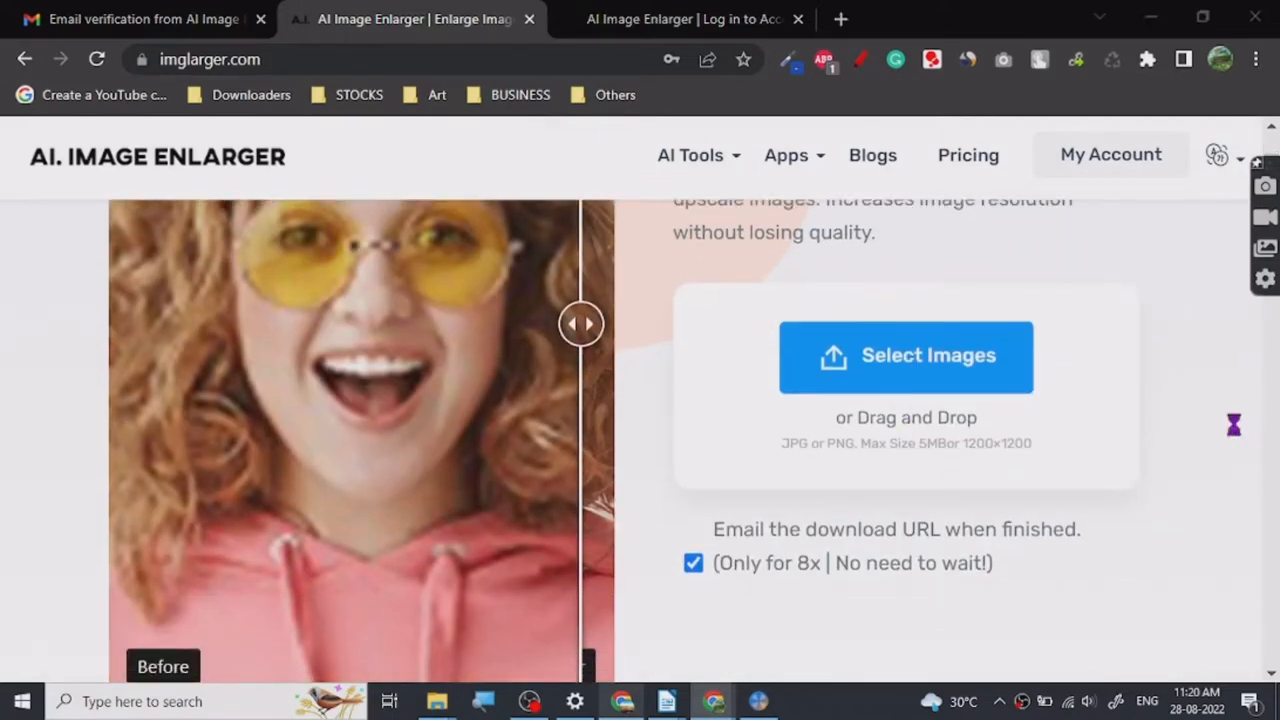
Browse Downloads > IMAGE ART to the cat portraits and select the royal-robed cat oil painting.
left_click(906, 356)
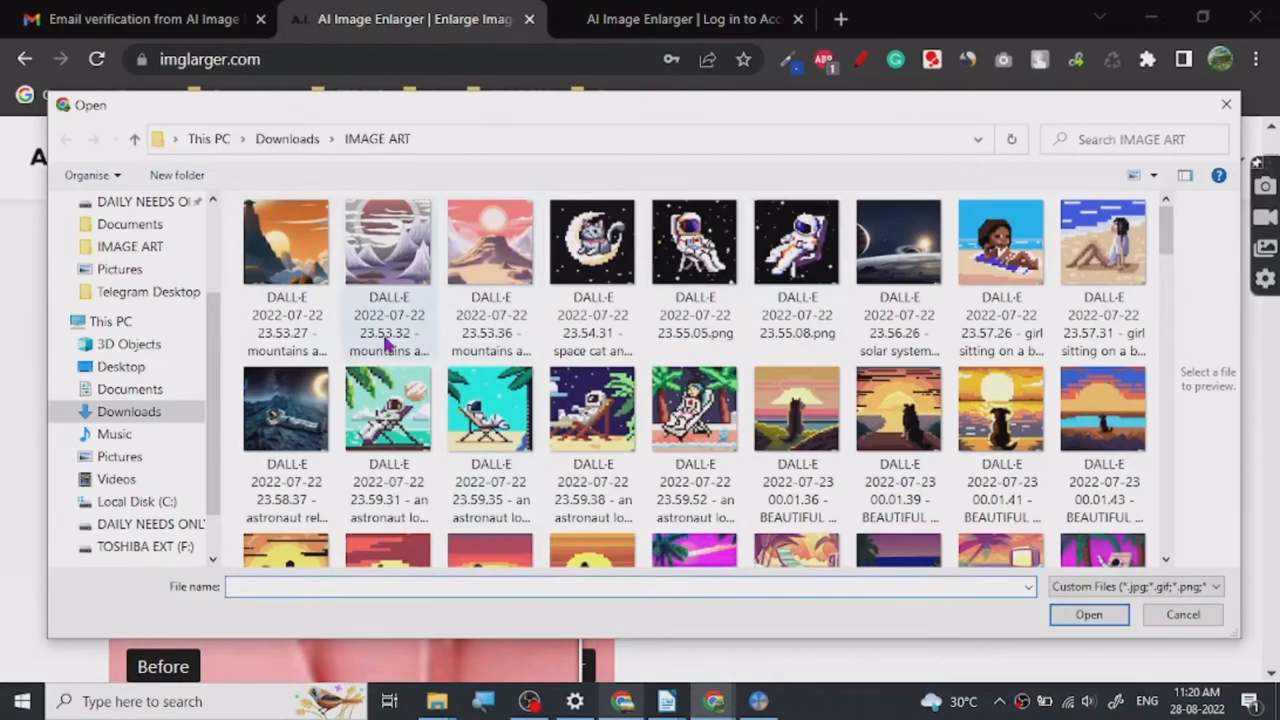
scroll("down", 3)
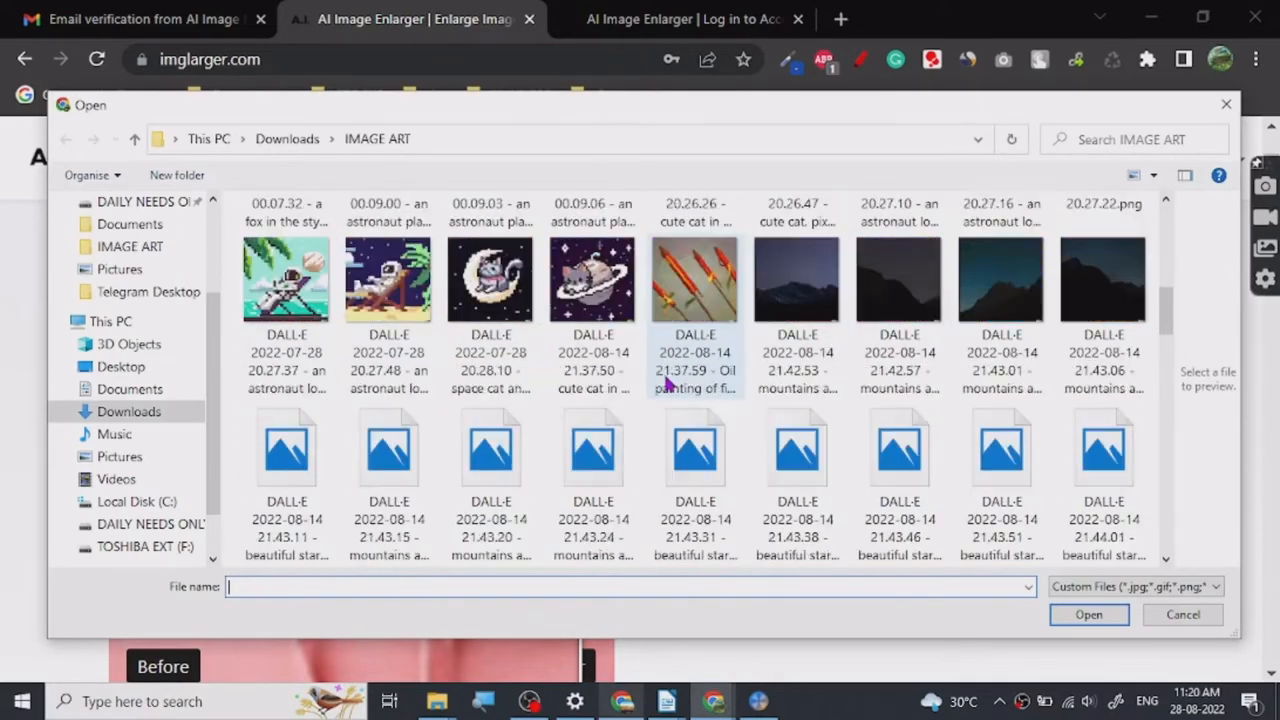
scroll("down", 3)
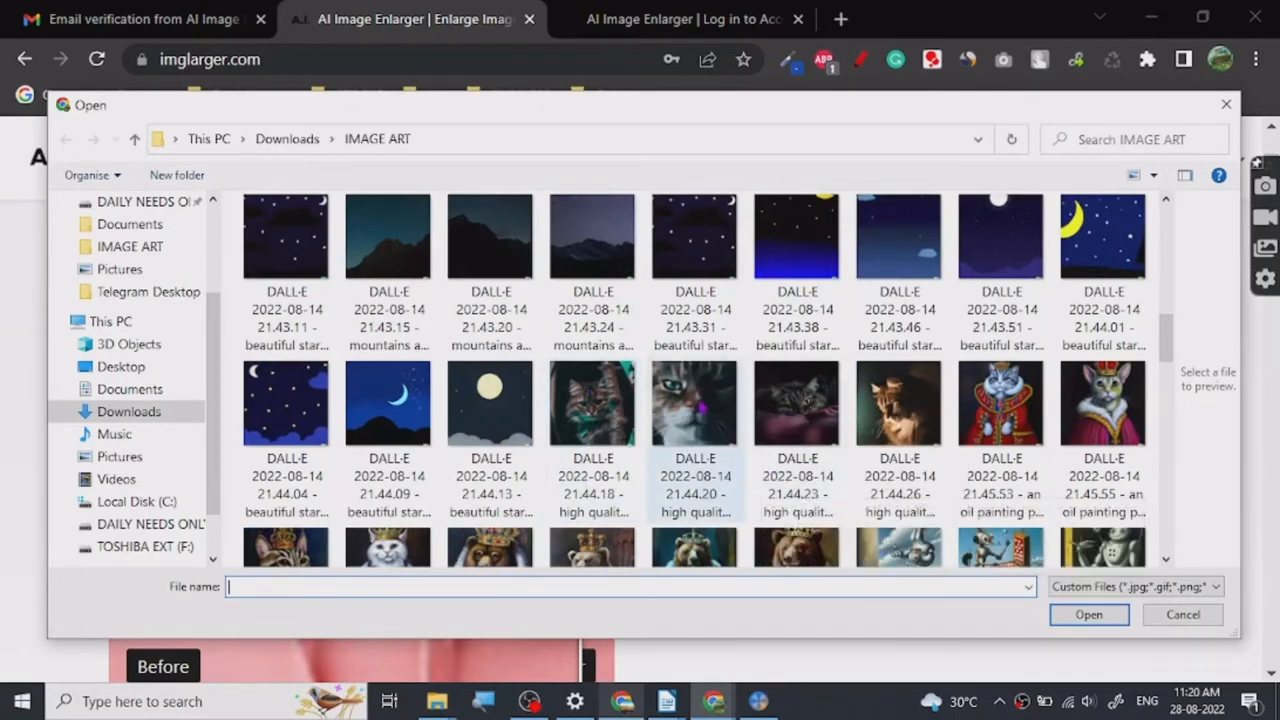
left_click(694, 402)
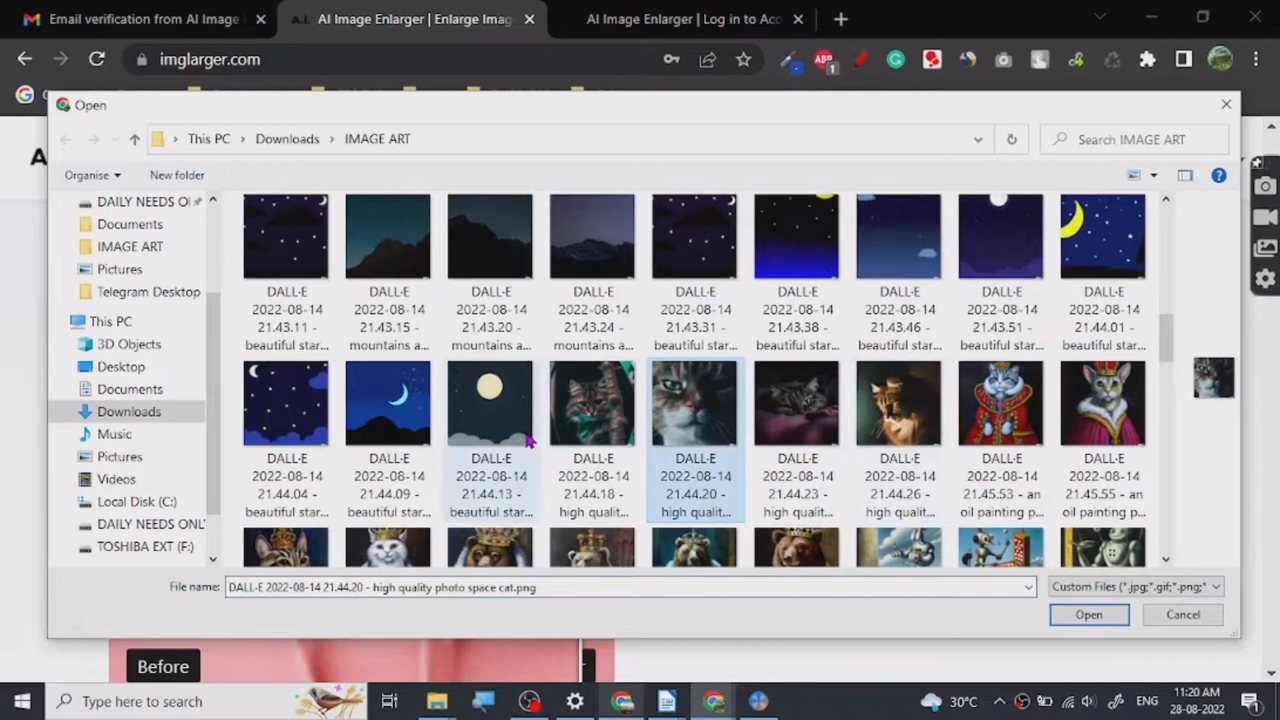
scroll("down", 3)
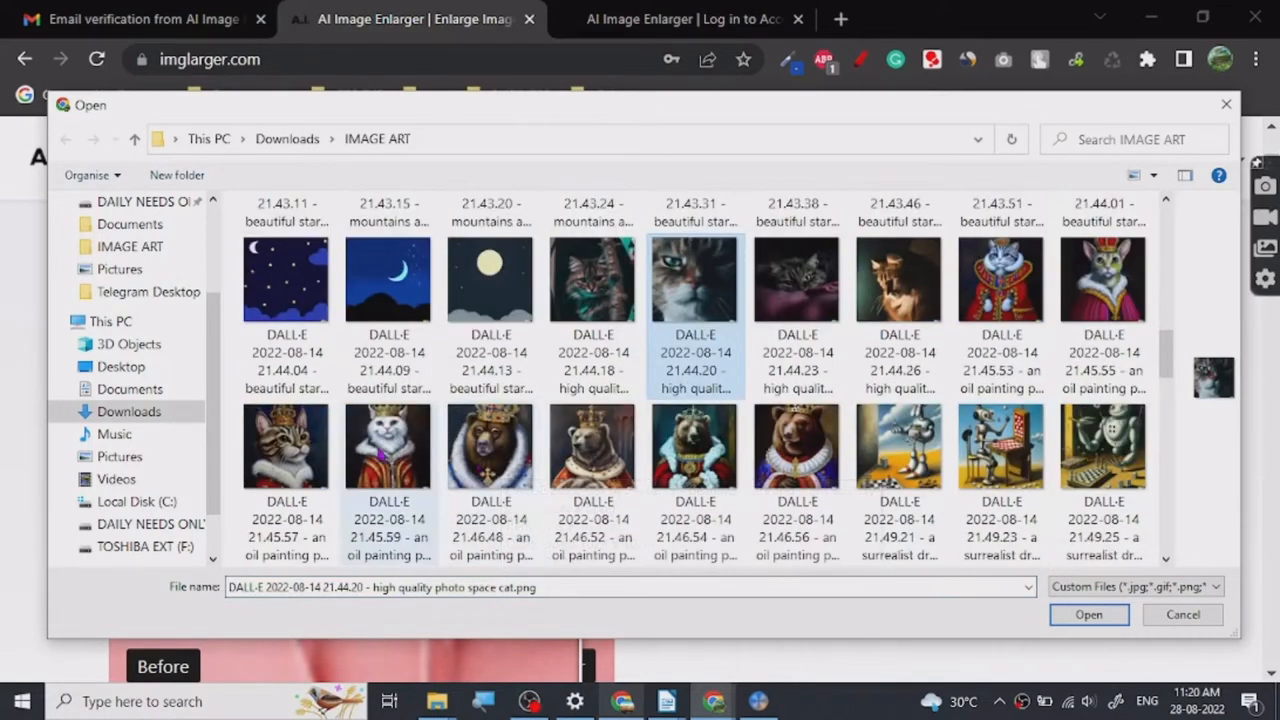
left_click(388, 444)
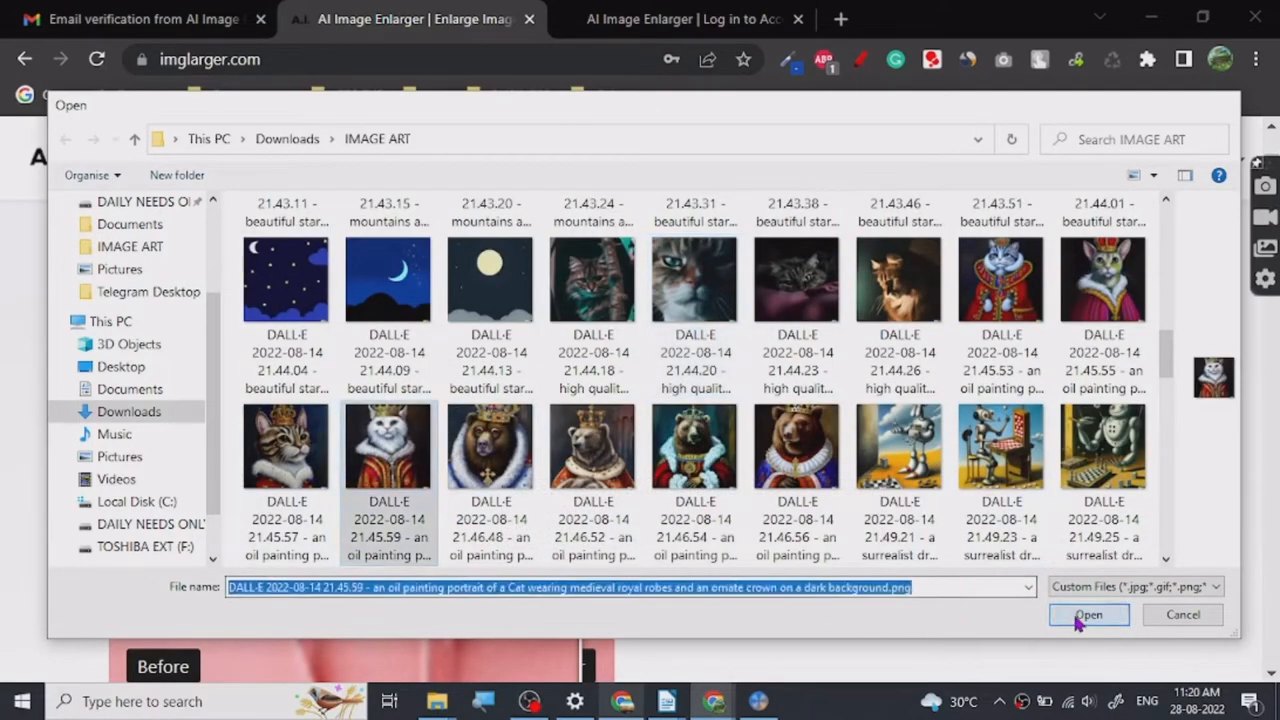
Upload the cat portrait, set the scale to 4x and start the enlargement.
left_click(1088, 616)
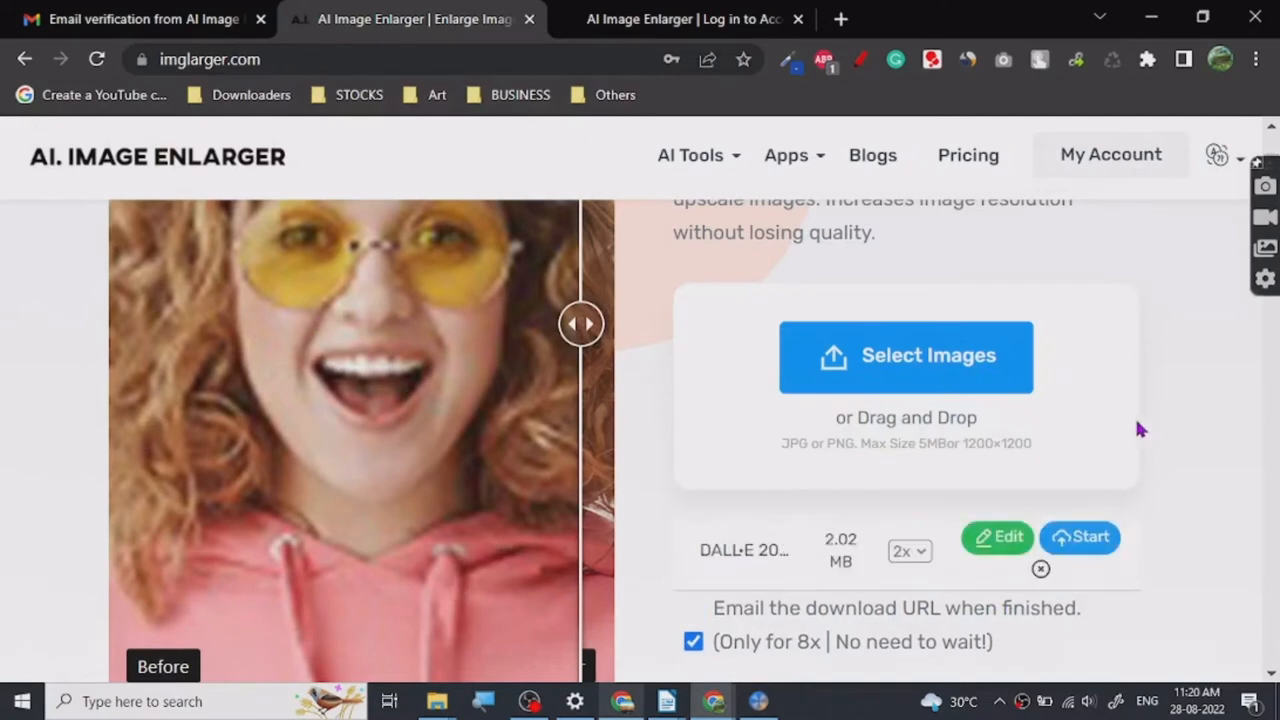
scroll("down", 3)
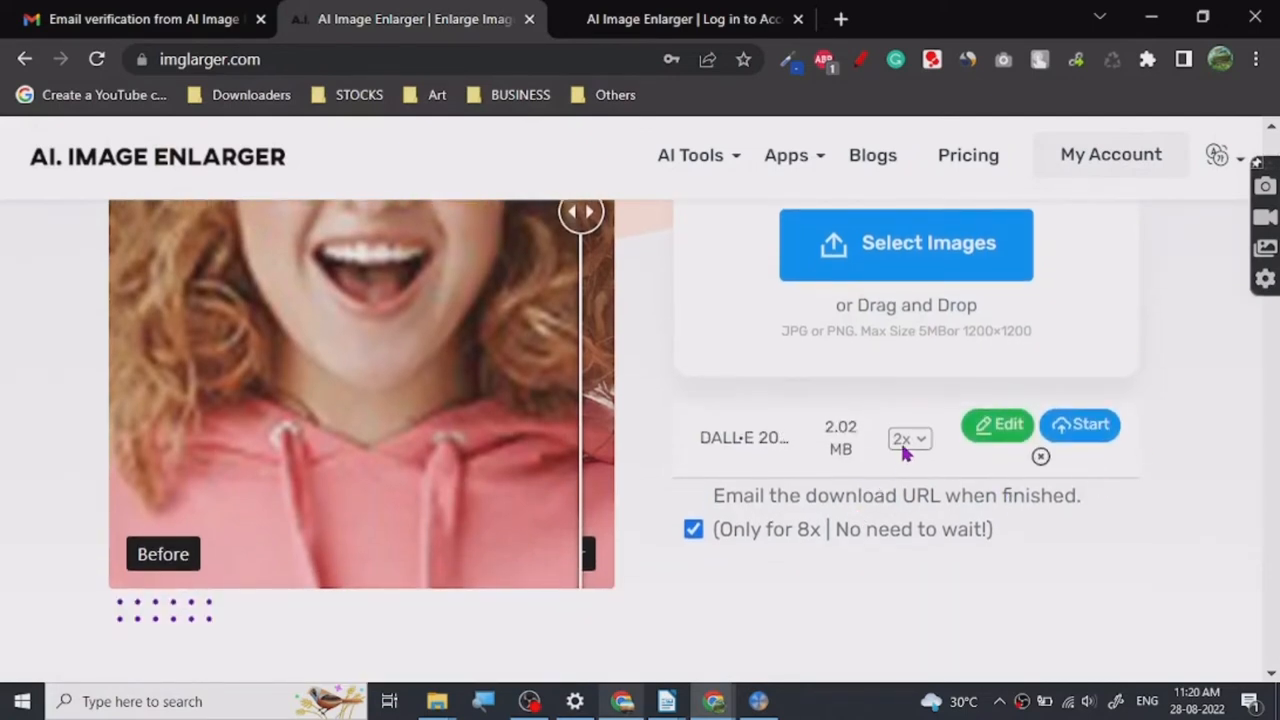
left_click(908, 438)
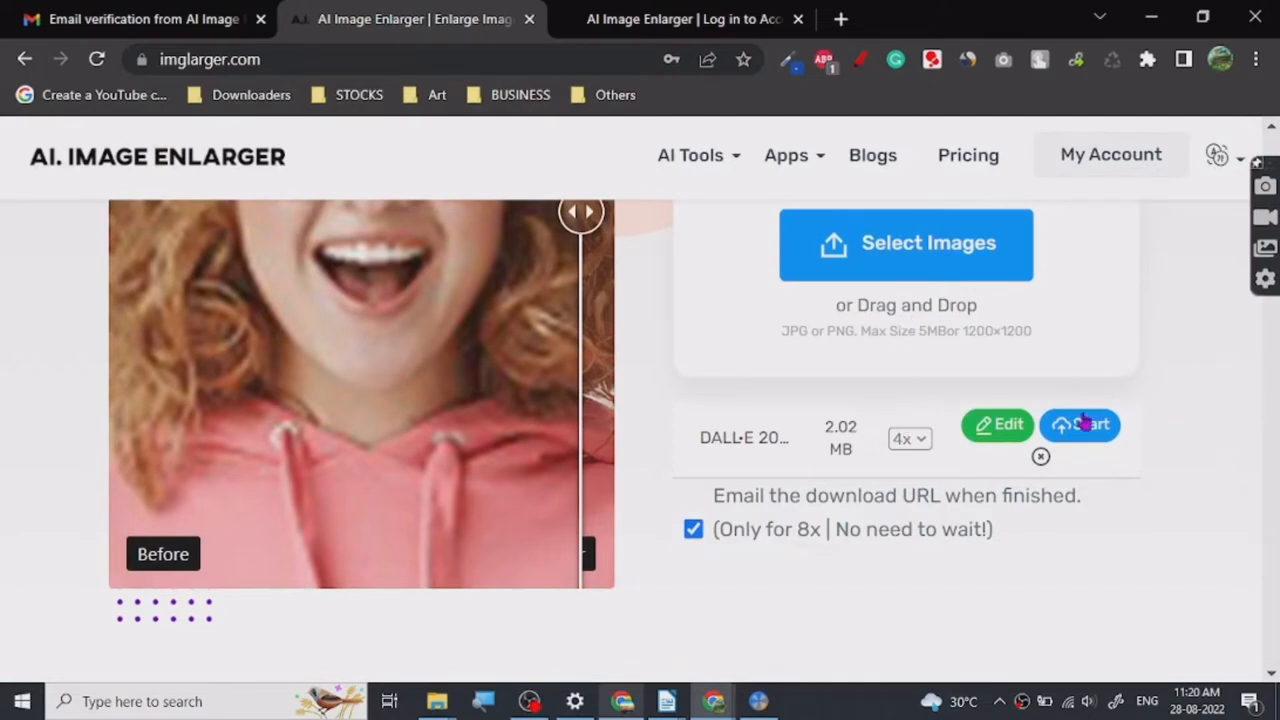
left_click(1084, 424)
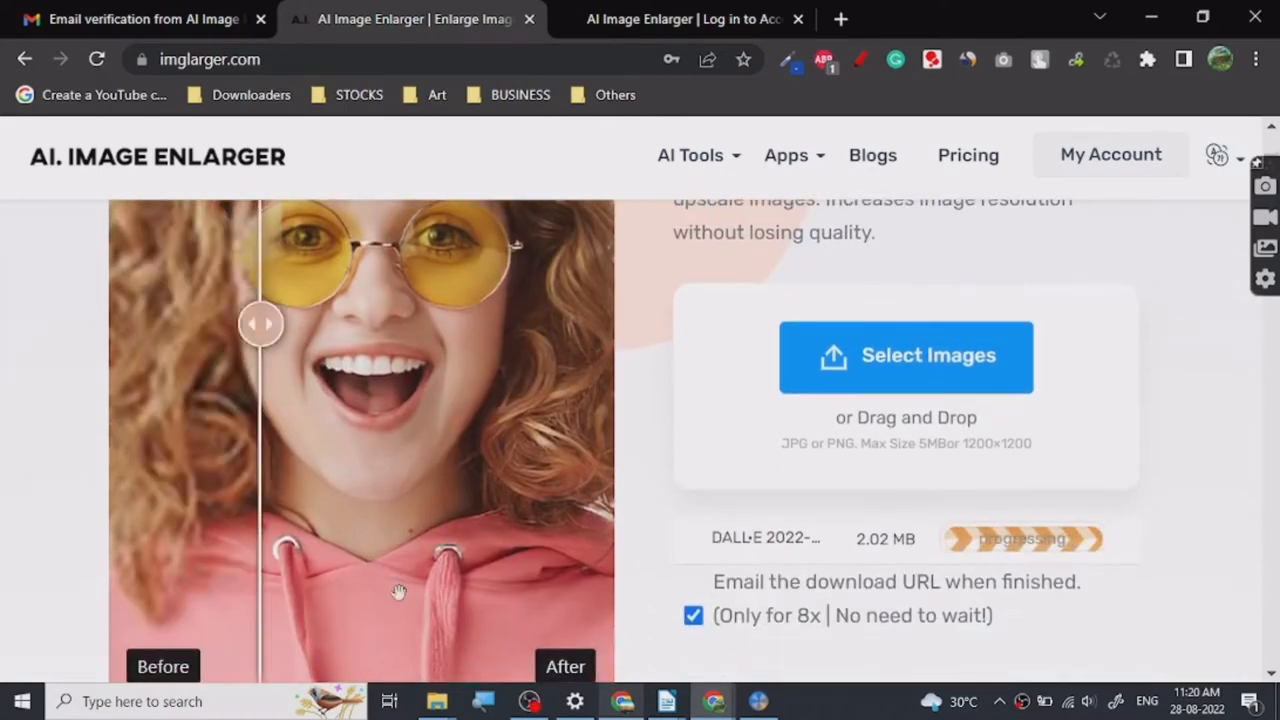
Drag the before/after slider across the sample face while processing.
left_click_drag(260, 324, 508, 324)
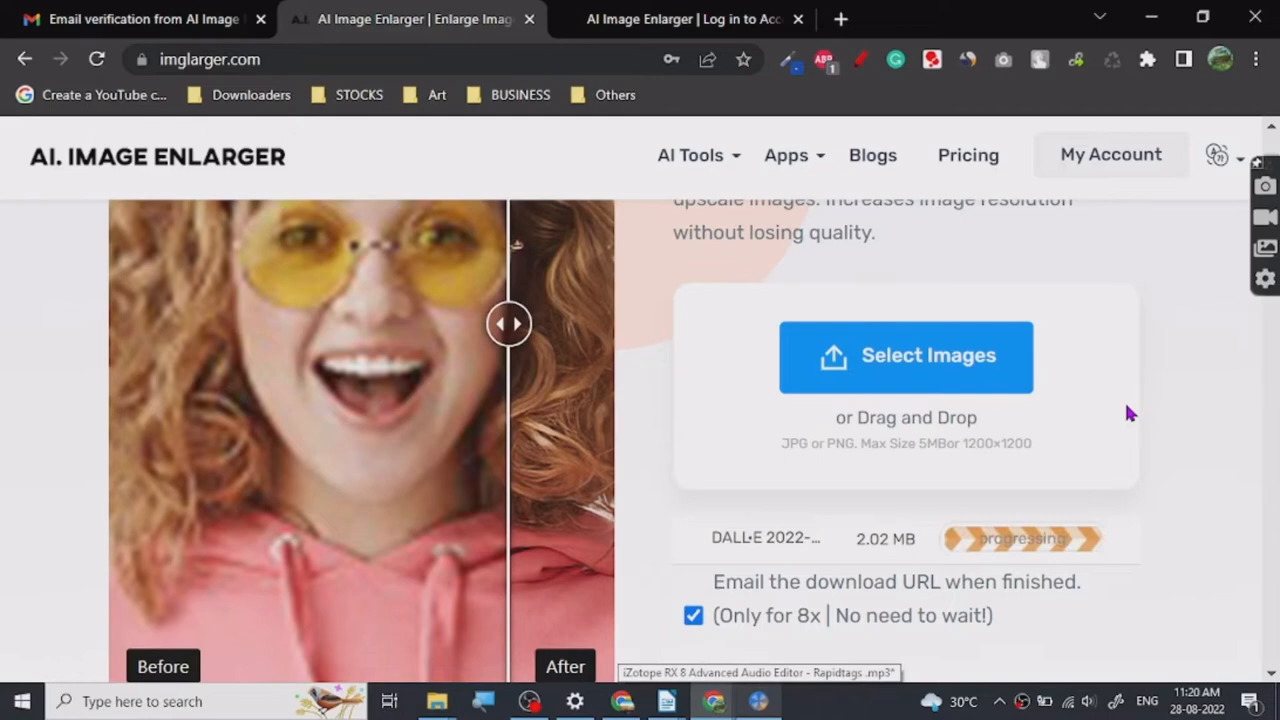
left_click_drag(508, 324, 436, 324)
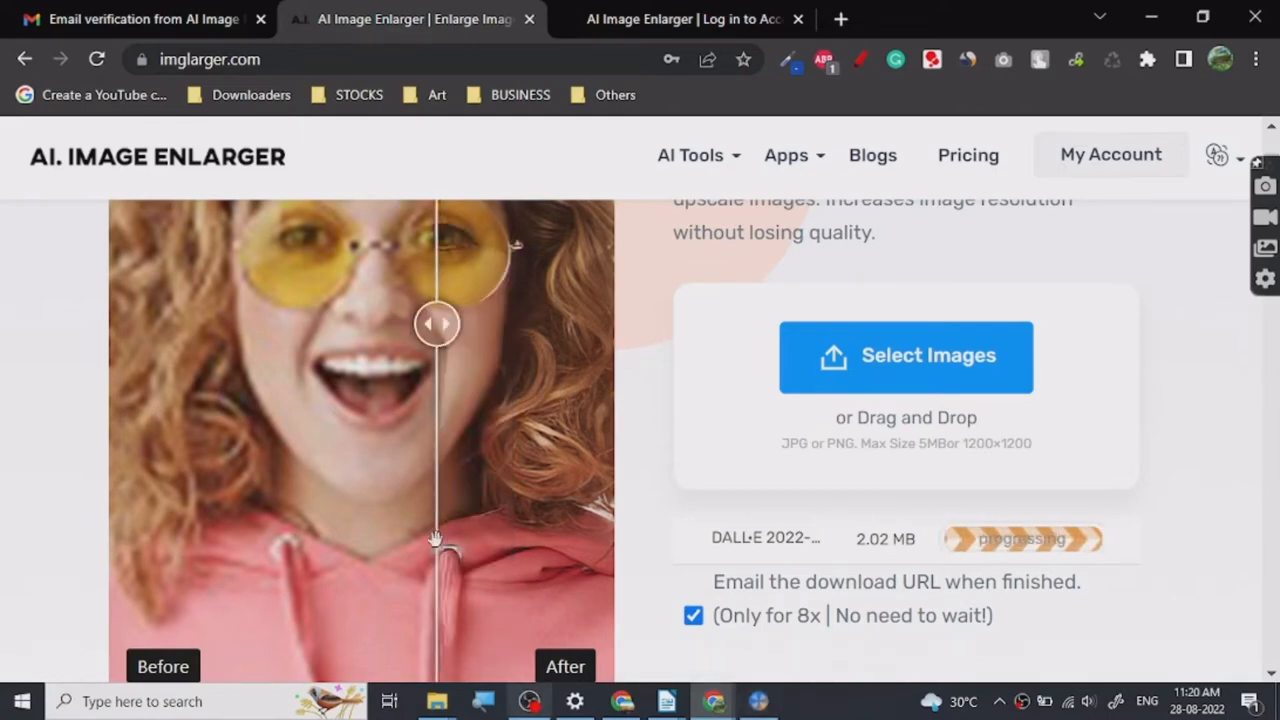
mouse_move(432, 700)
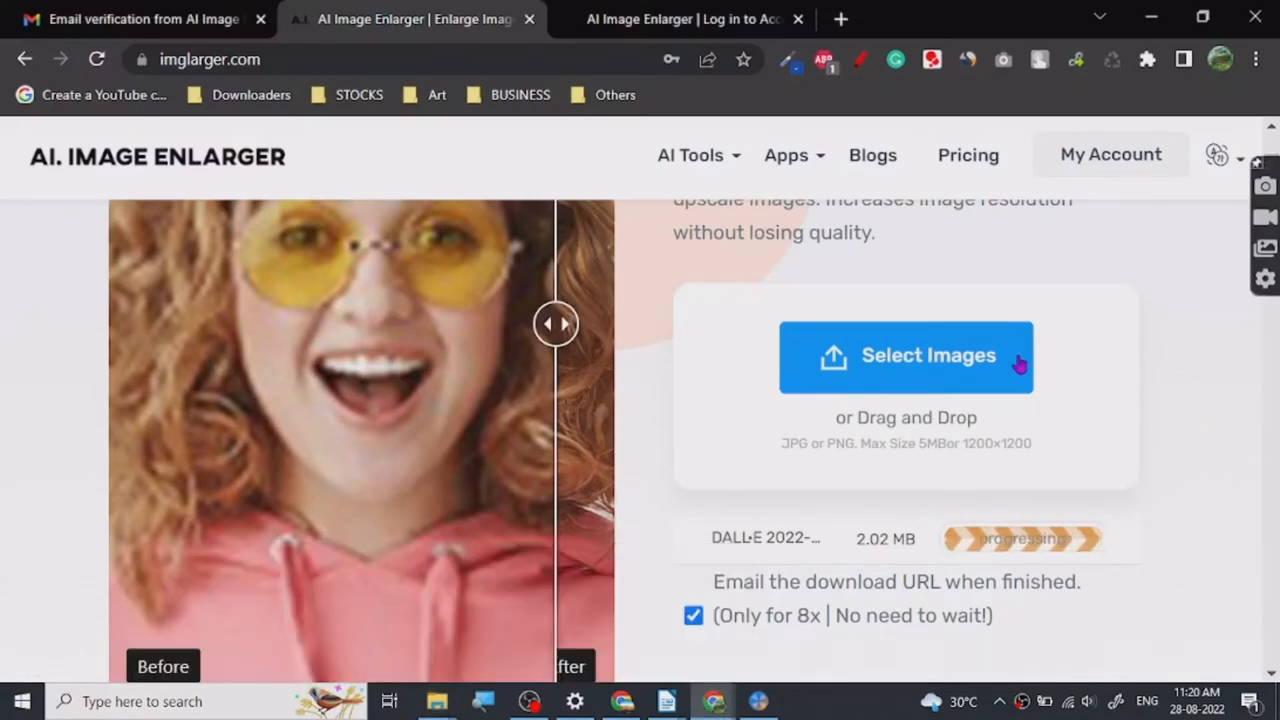
Browse the cat files again and open the finished 4x result JPG in a new tab.
left_click(906, 356)
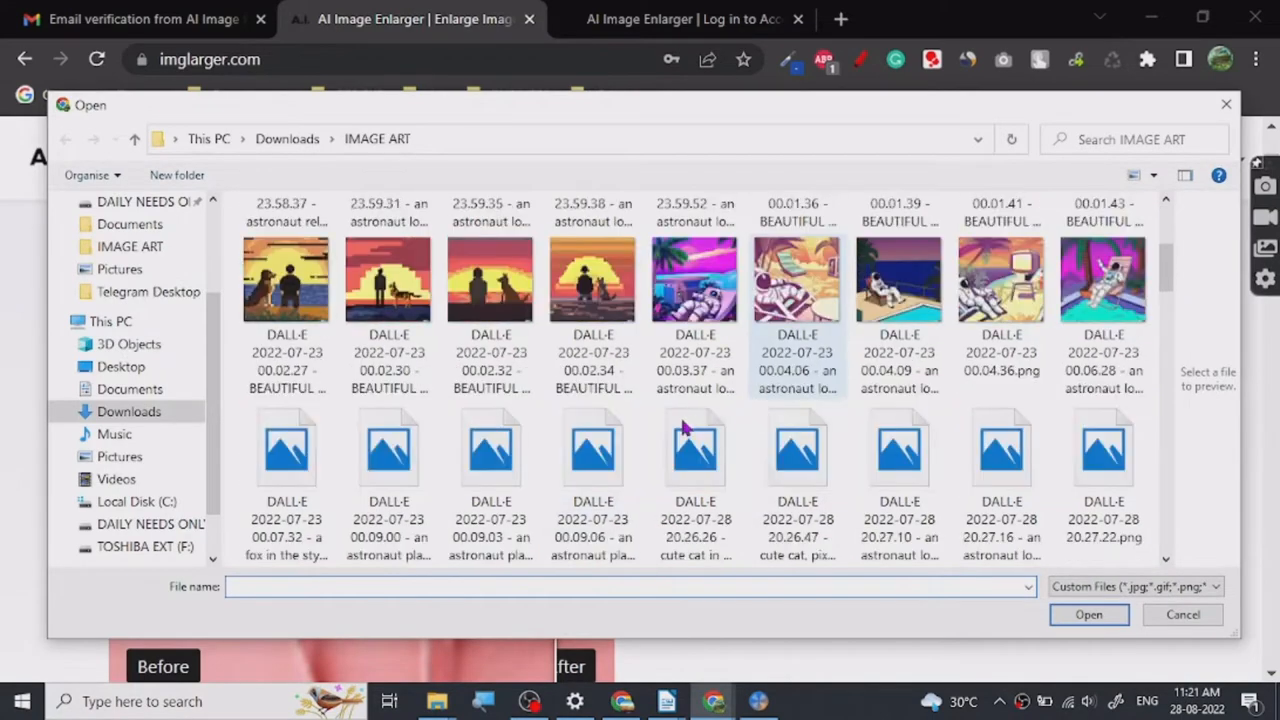
scroll("down", 3)
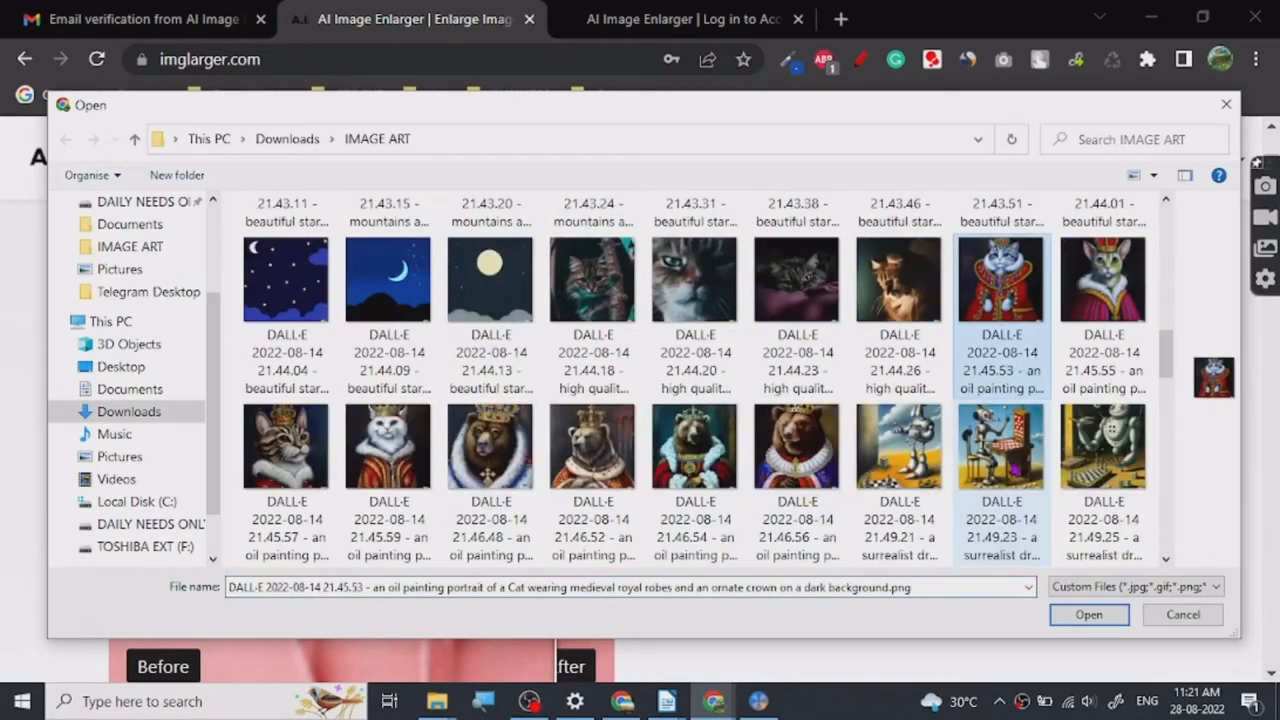
left_click(286, 444)
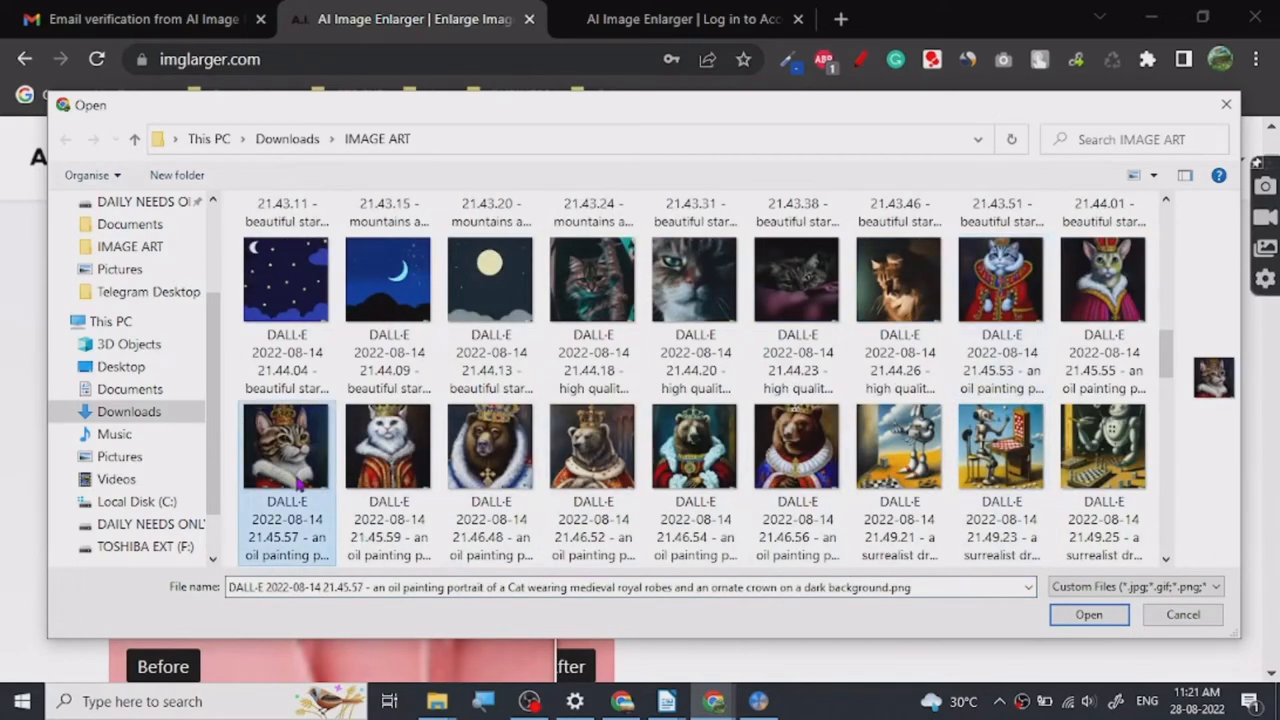
right_click(284, 448)
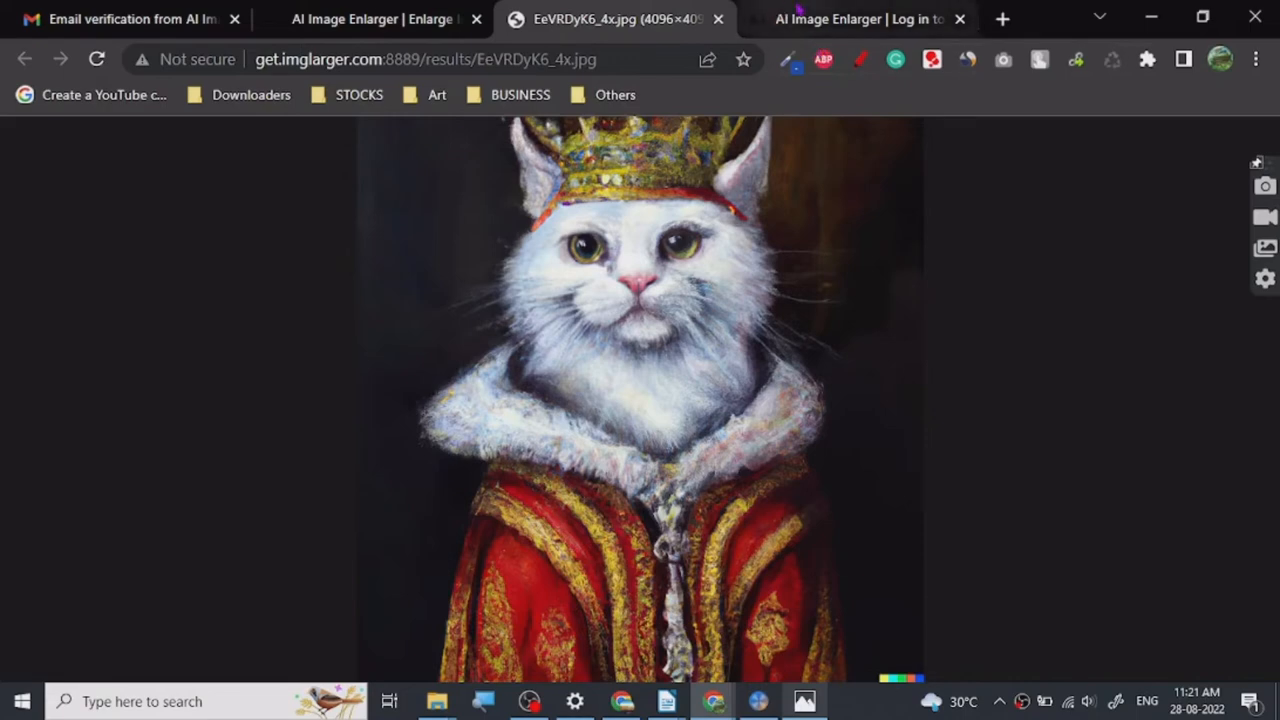
Select the original royal-robes cat painting in IMAGE ART and open it with Photos.
left_click(376, 20)
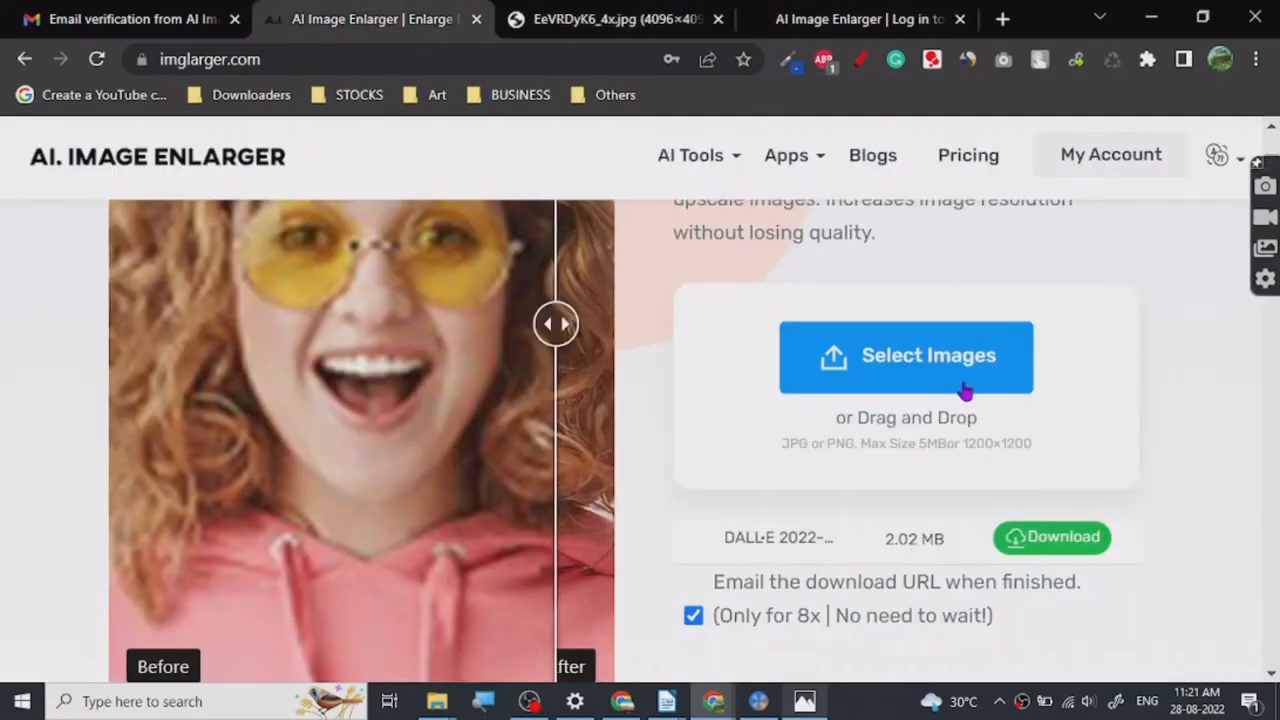
left_click(906, 356)
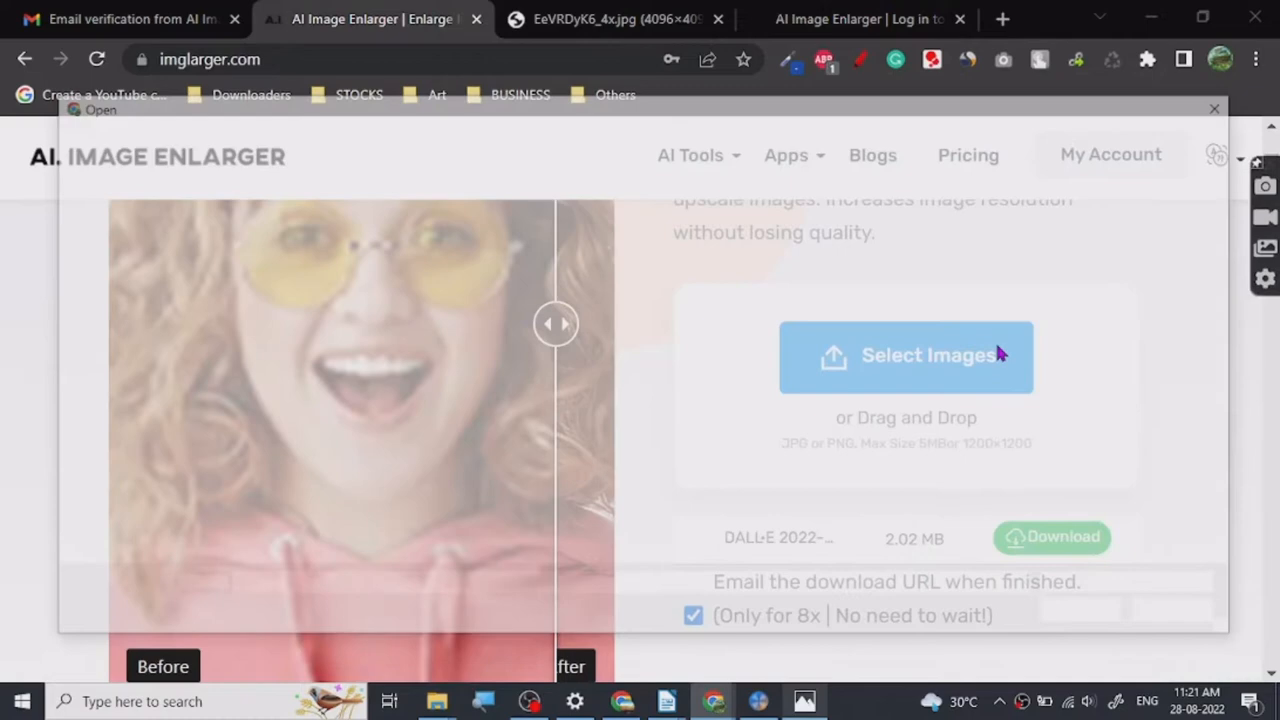
left_click(904, 356)
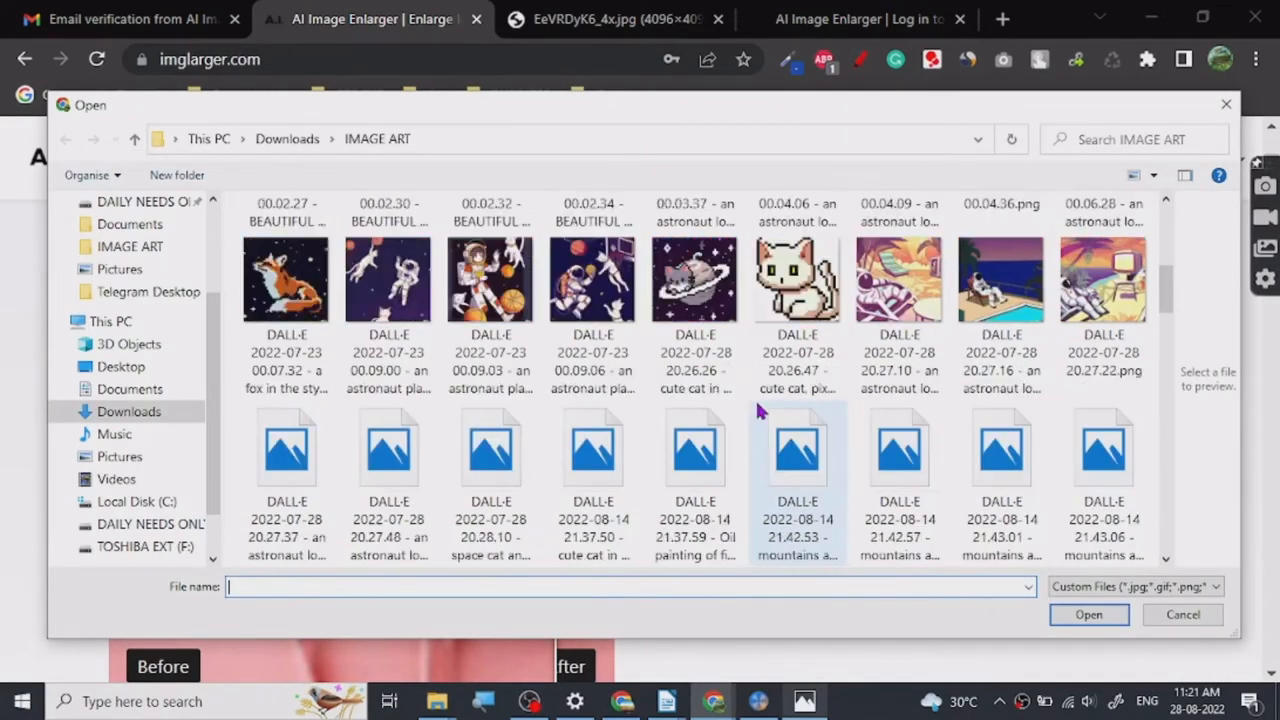
scroll("down", 3)
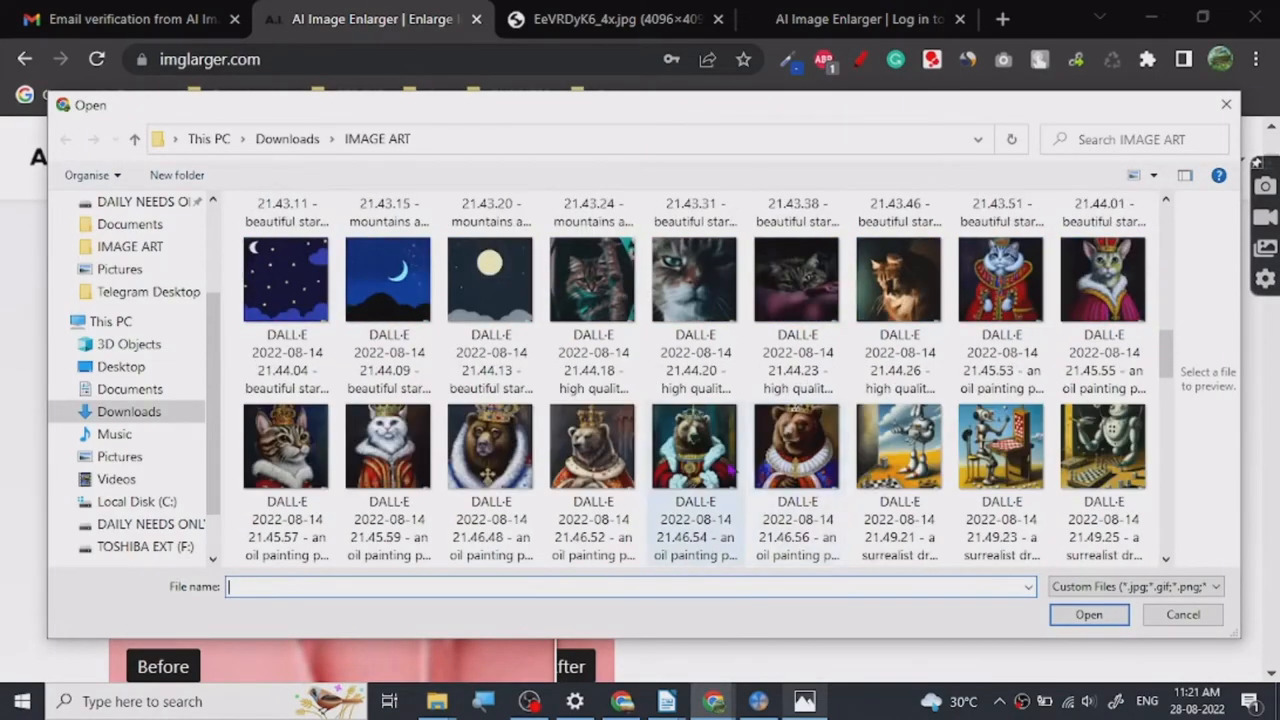
left_click(388, 448)
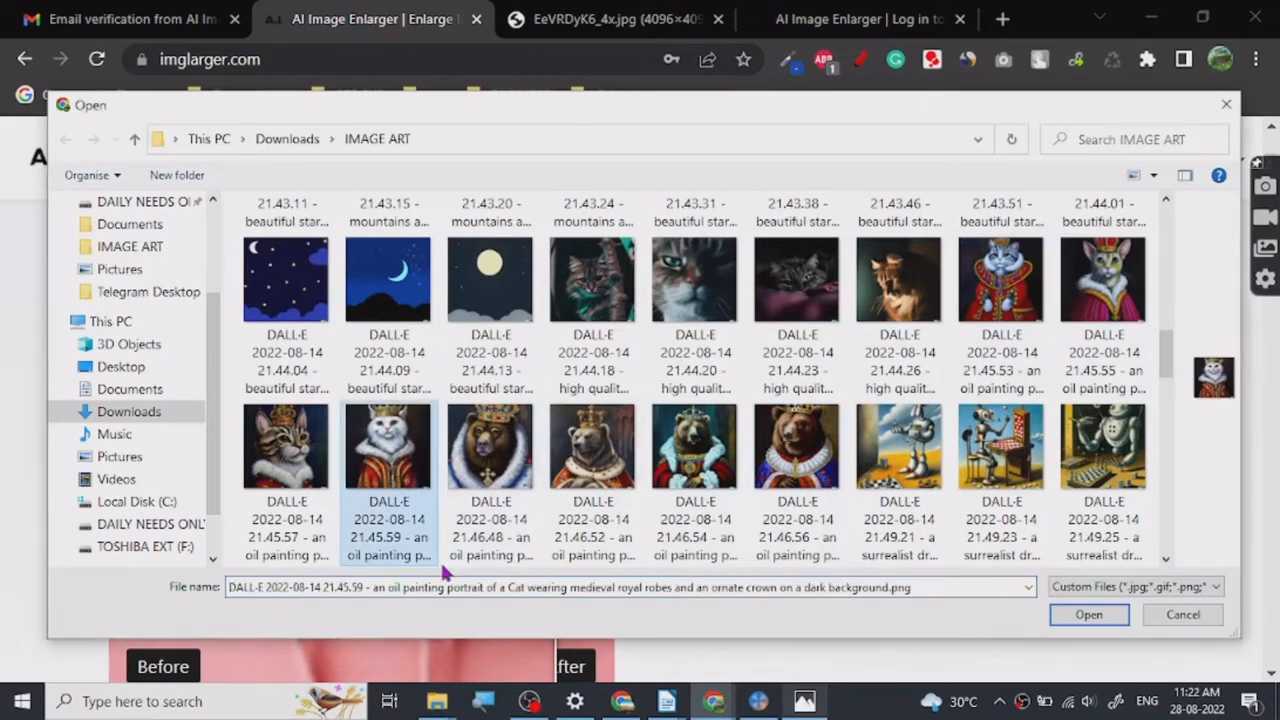
right_click(388, 444)
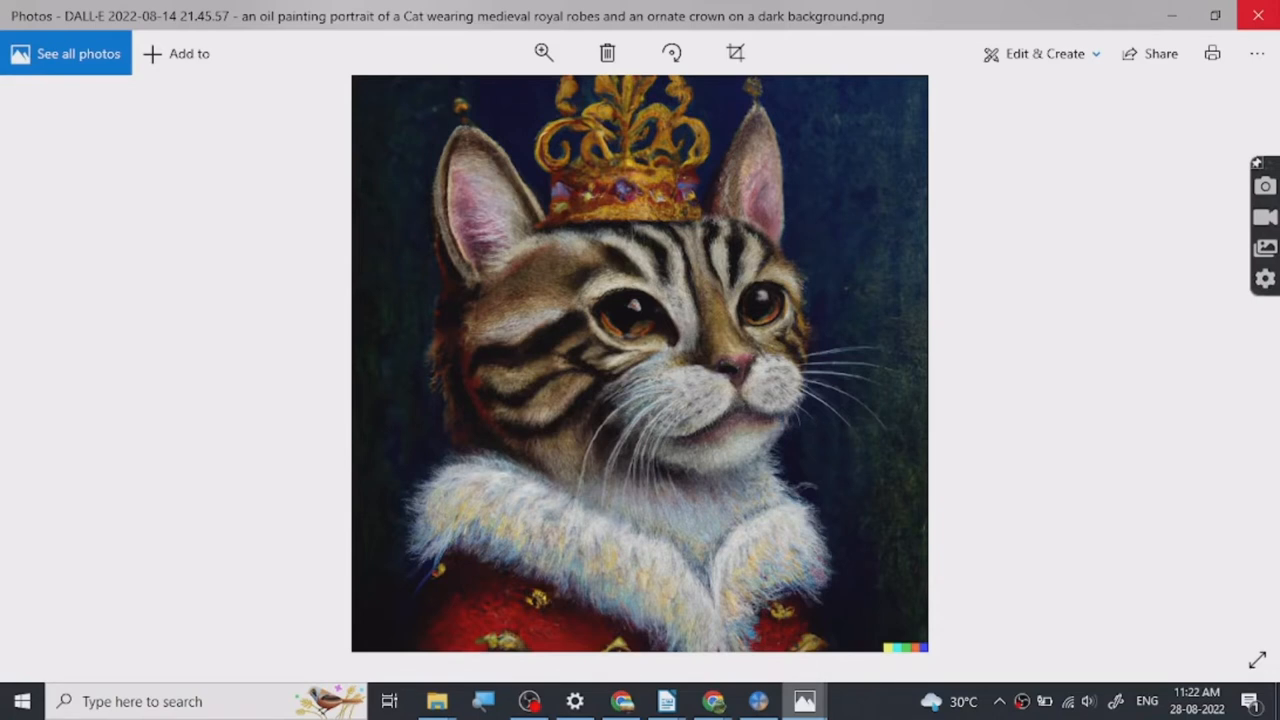
Save the EeVRDyK6_4x.jpg upscaled cat image to the computer and open it in Photos.
left_click(708, 702)
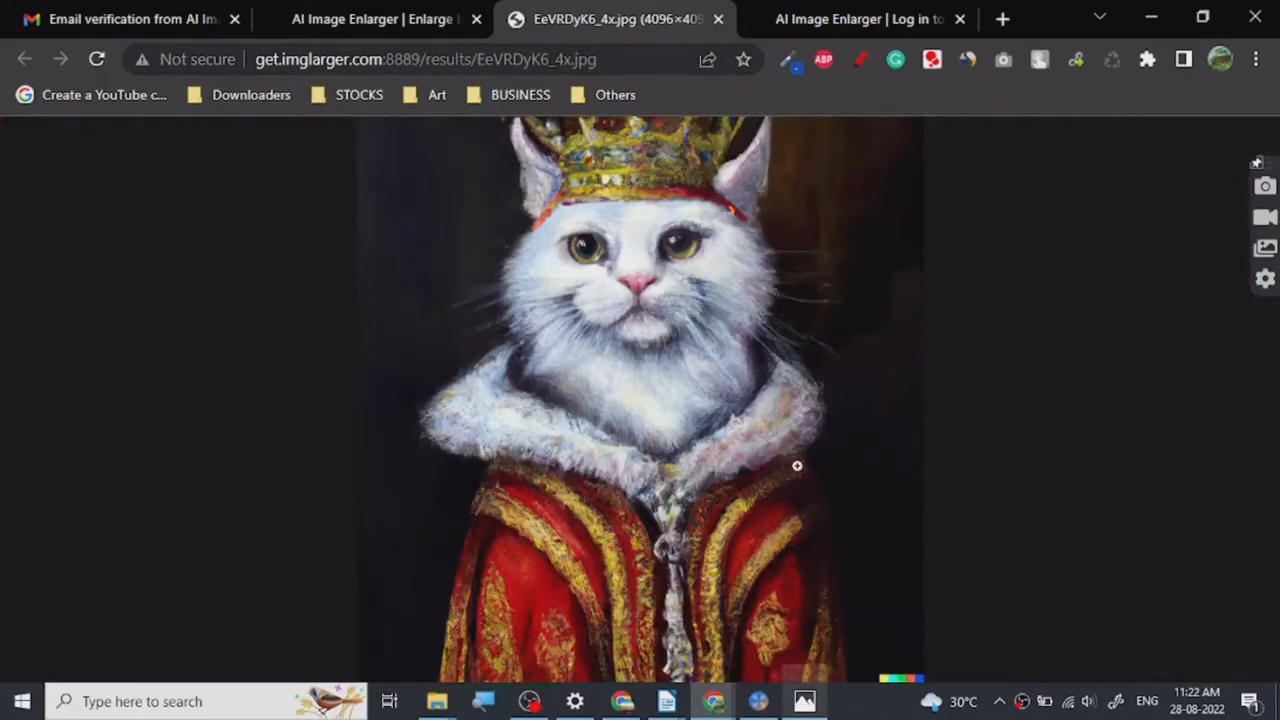
right_click(800, 466)
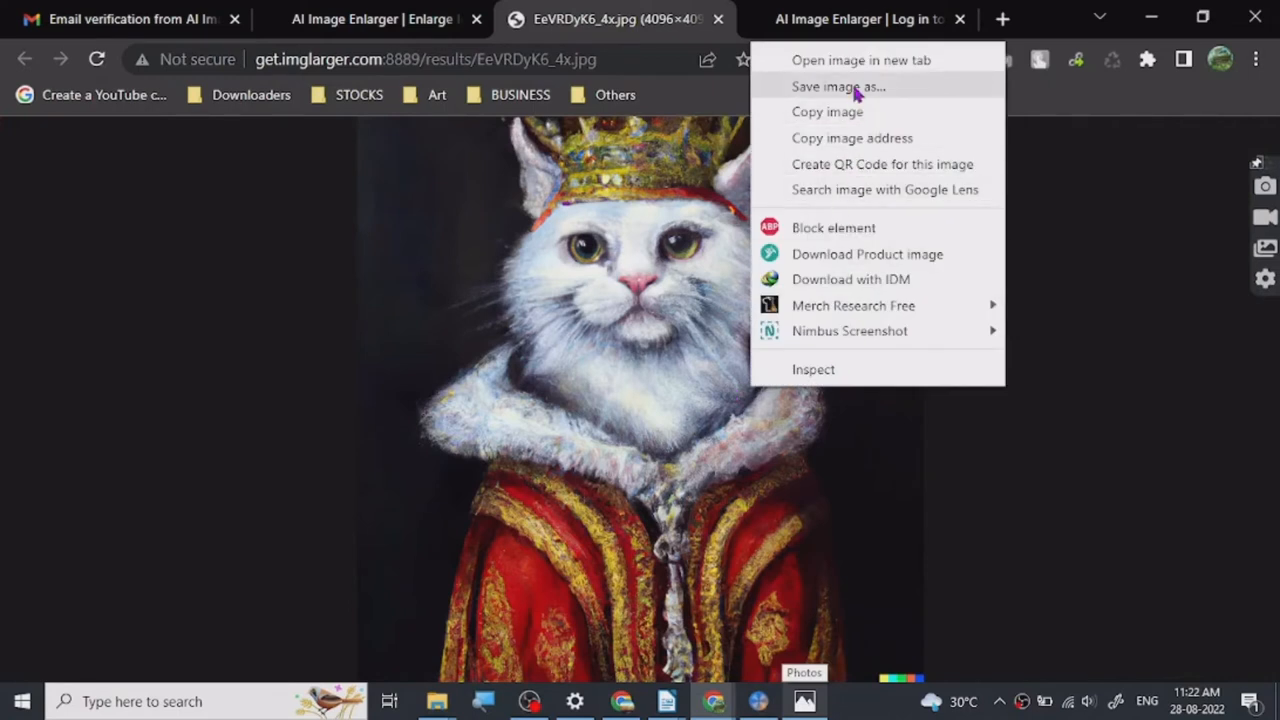
left_click(838, 86)
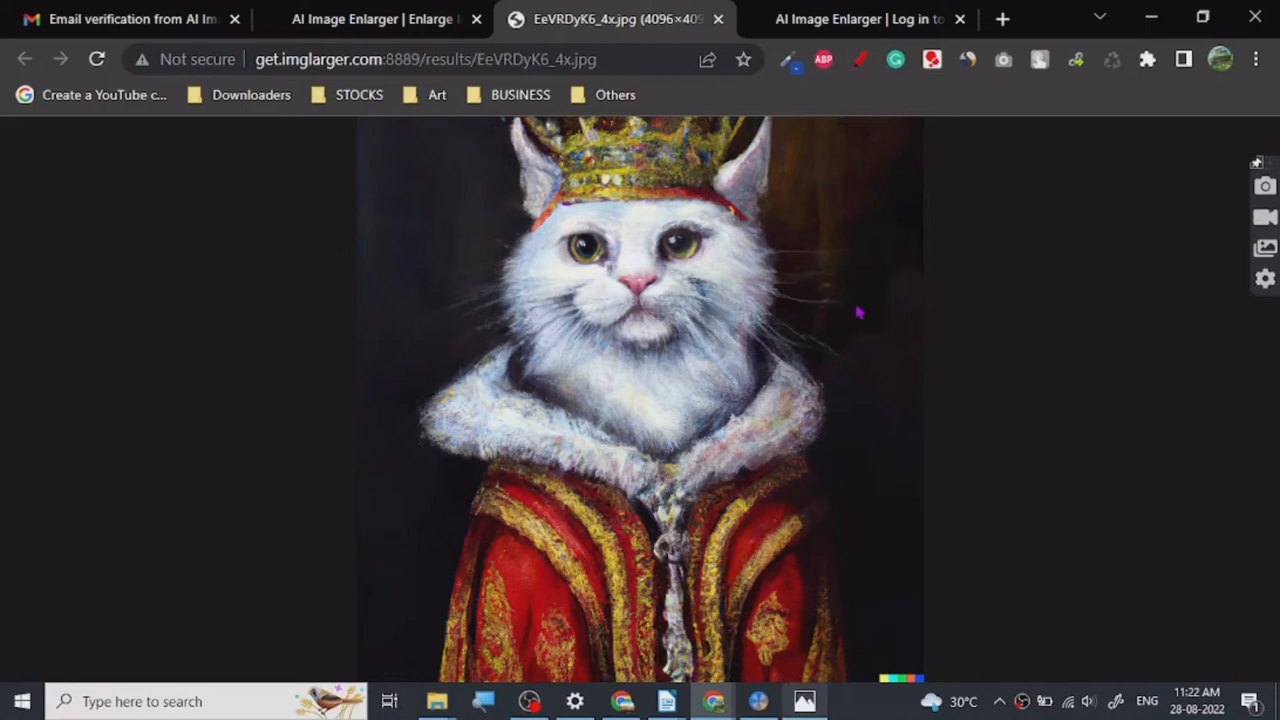
mouse_move(996, 370)
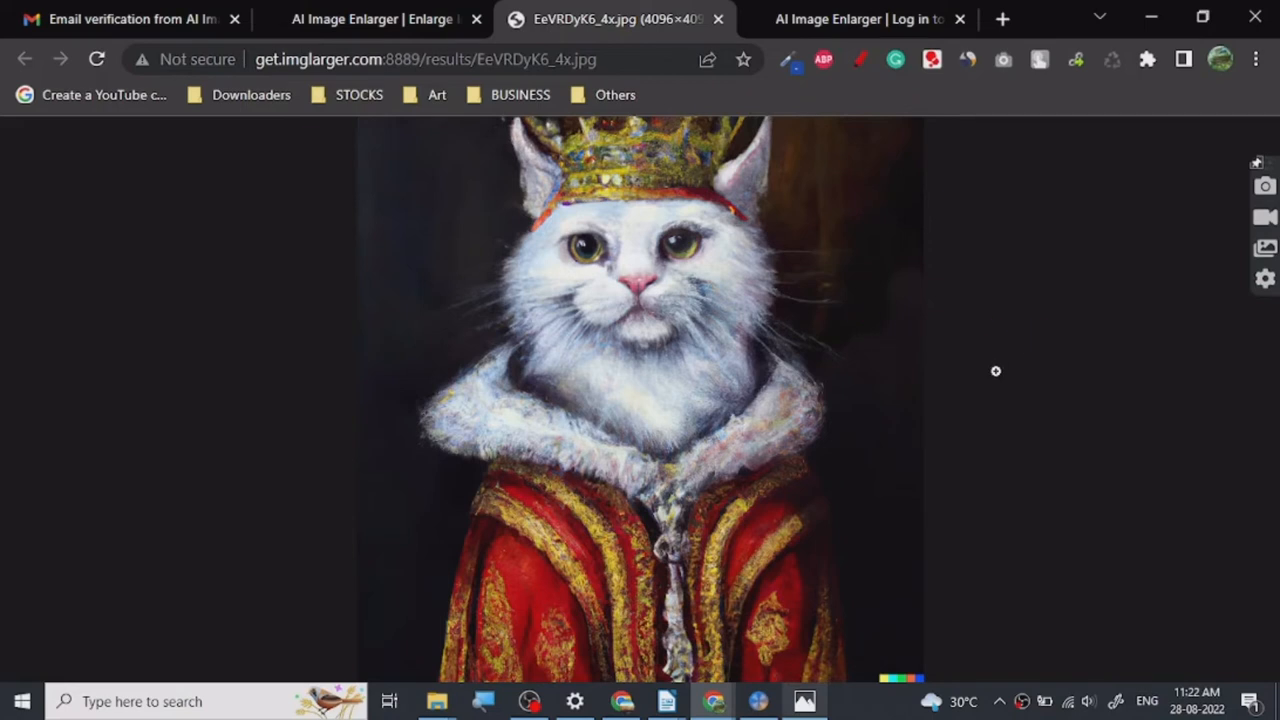
mouse_move(980, 392)
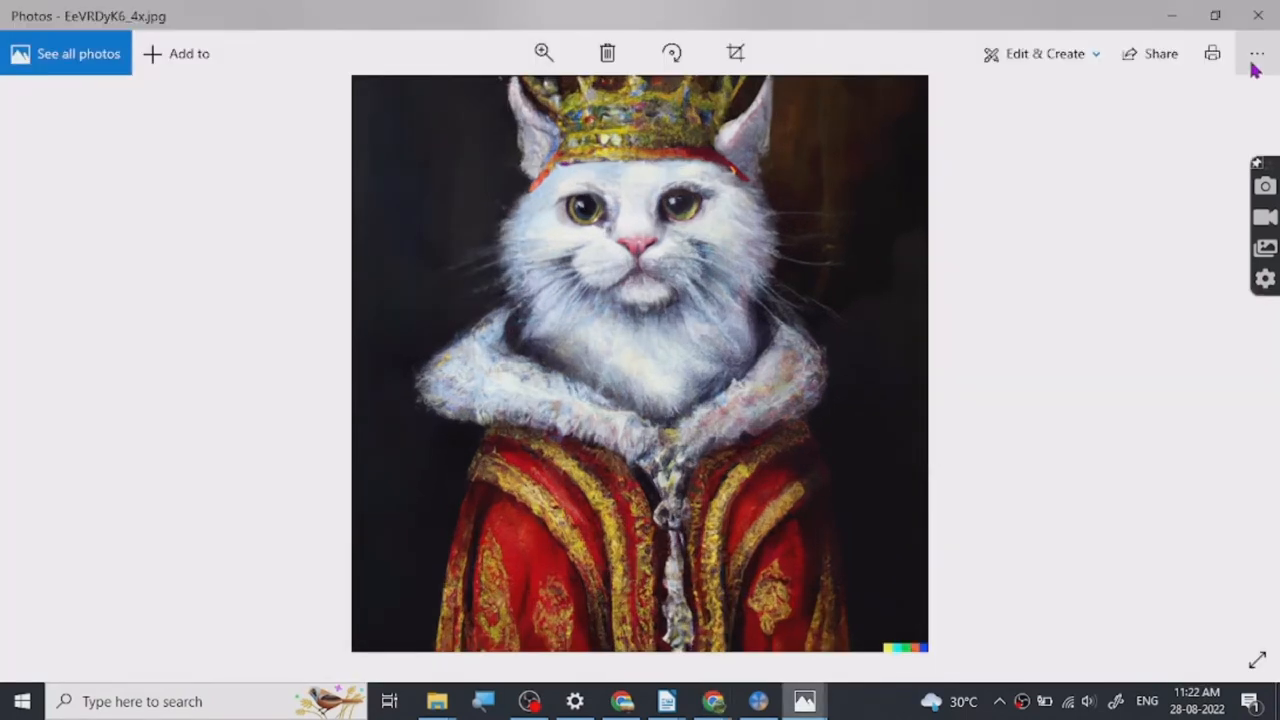
Show File information for both photos, revealing the original's 1024 x 1024 dimensions and 1.9 MB size.
left_click(1258, 54)
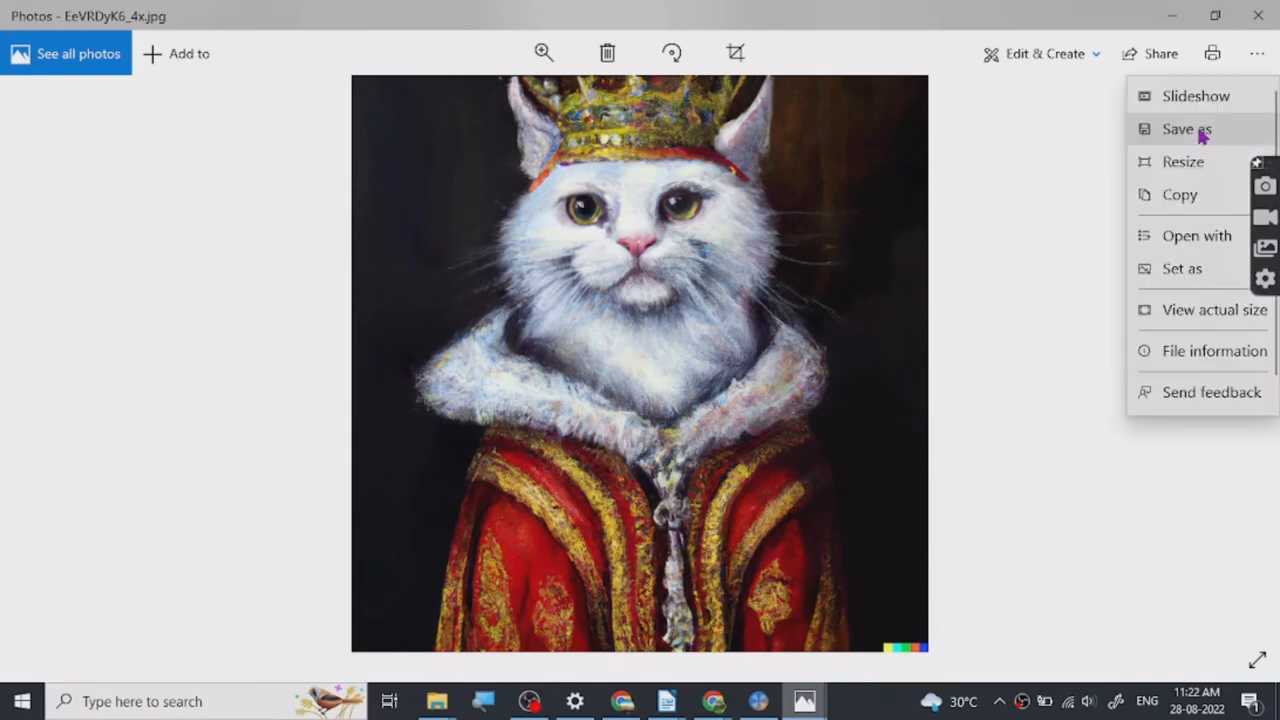
mouse_move(672, 340)
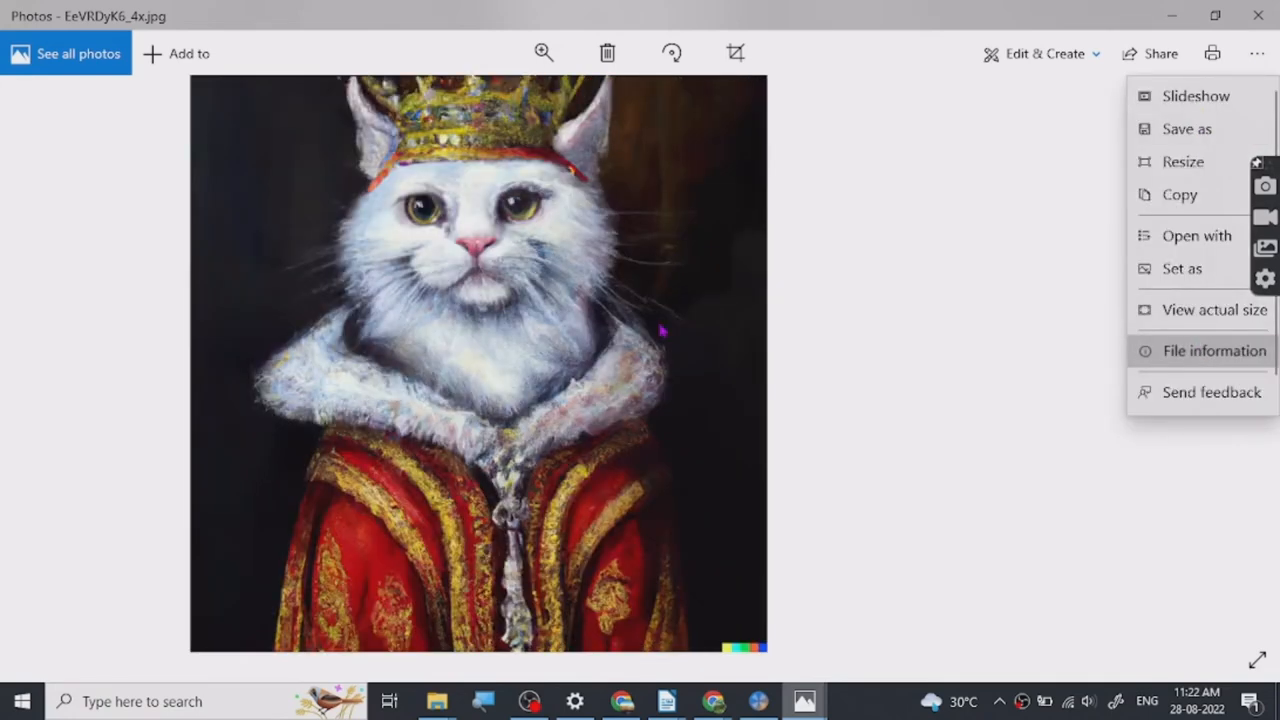
left_click(1210, 350)
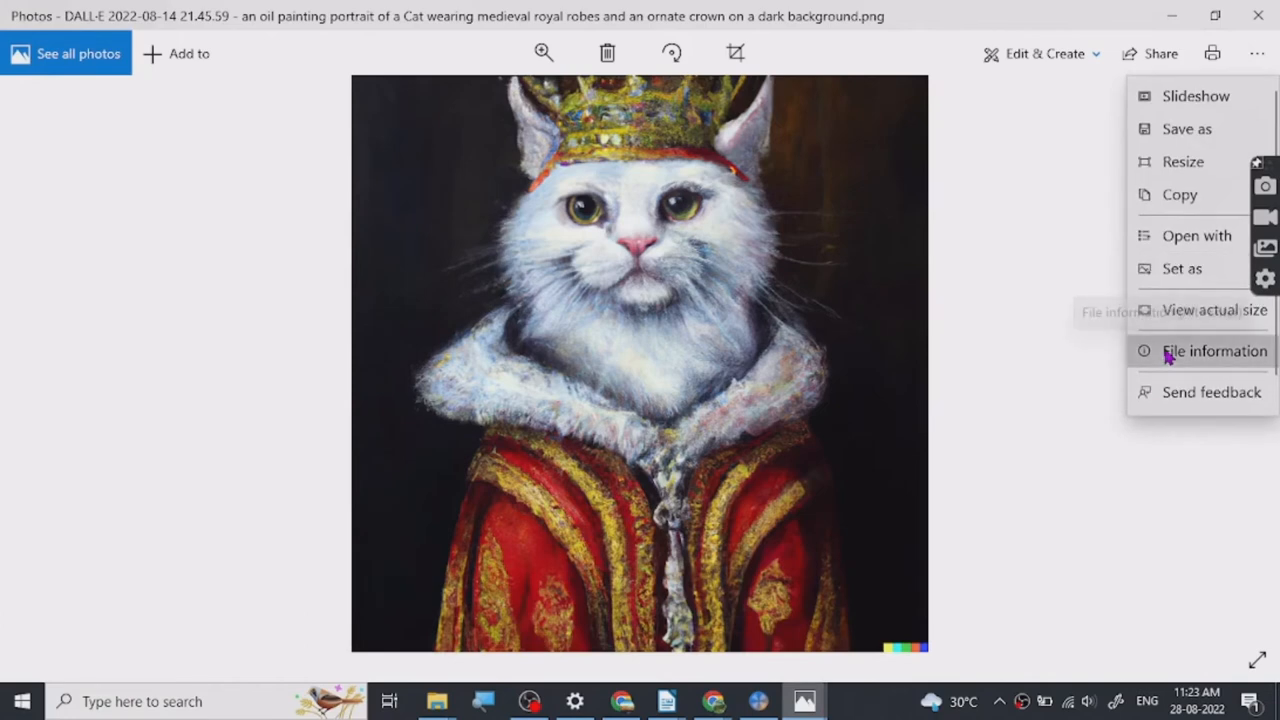
left_click(1214, 352)
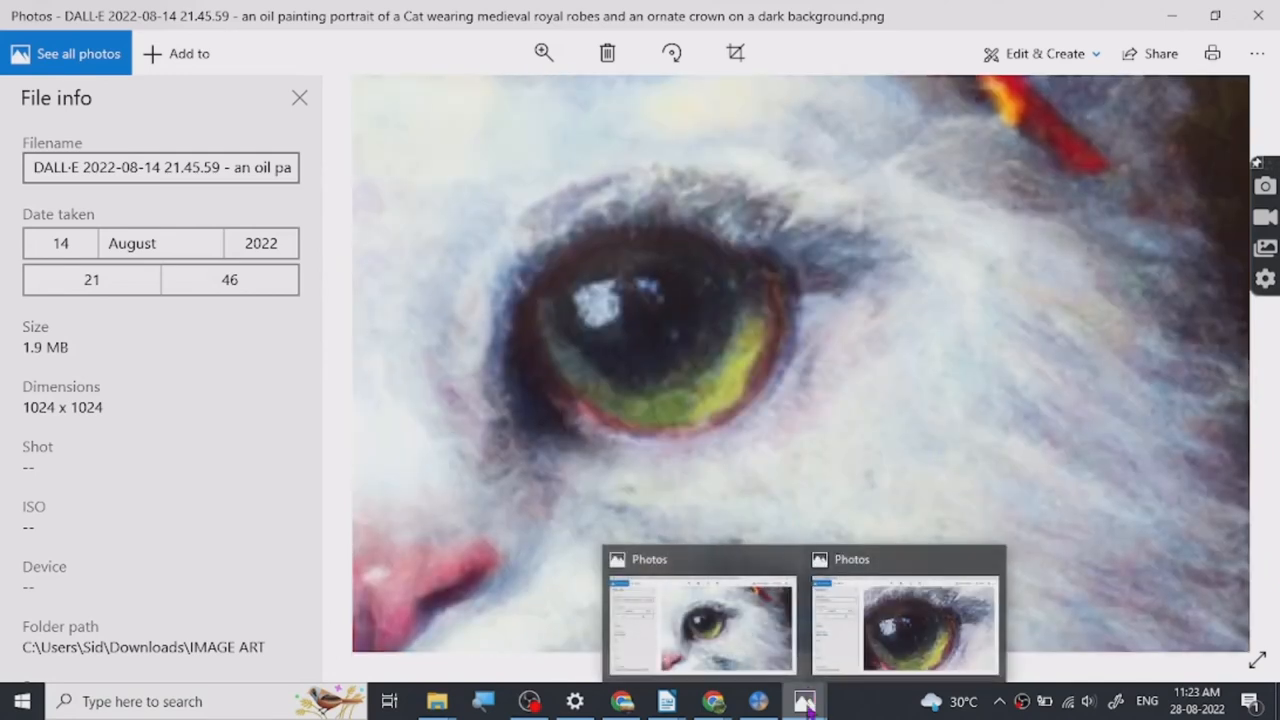
Switch to the EeVRDyK6_4x Photos window showing 4096 x 4096 and 3.6 MB.
left_click(916, 630)
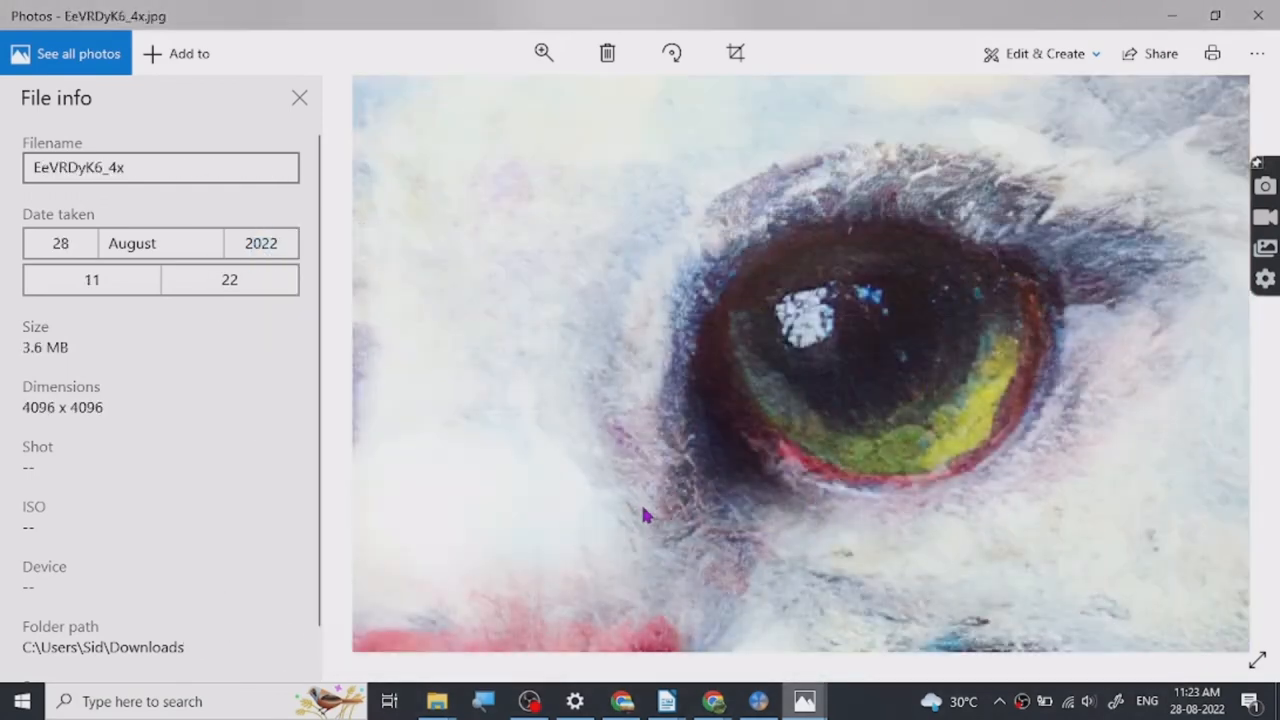
mouse_move(648, 518)
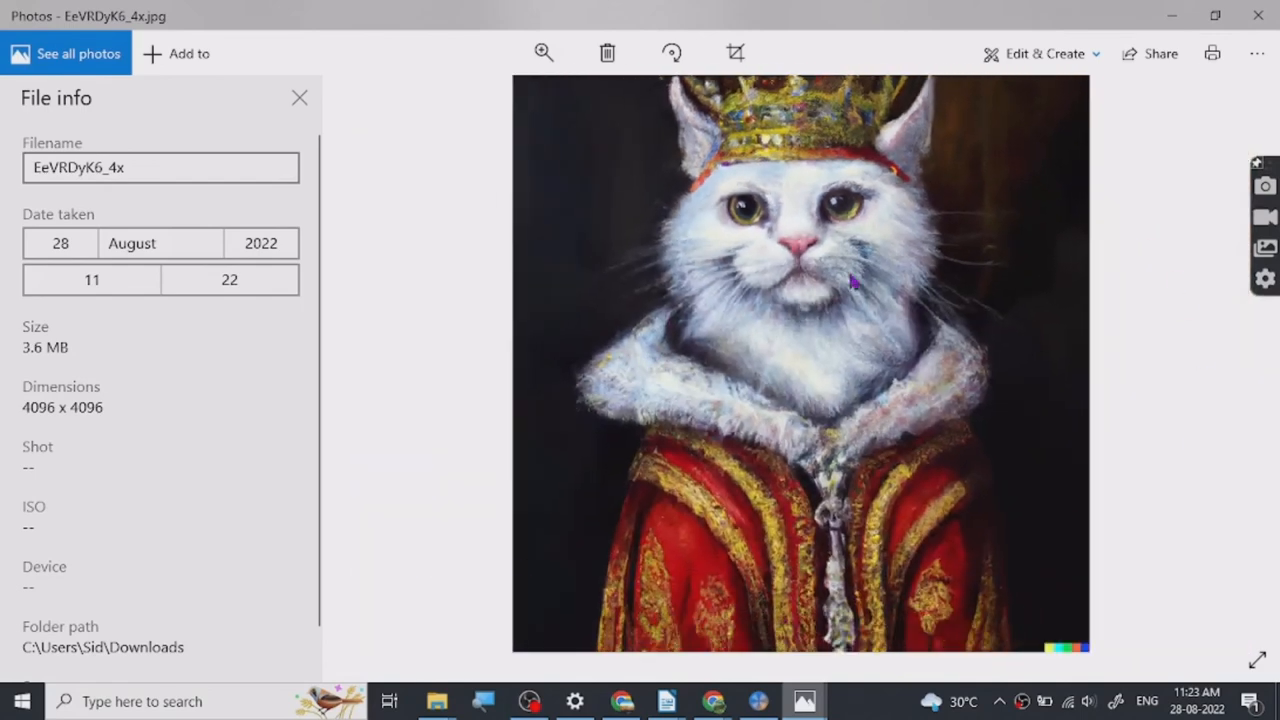
mouse_move(632, 162)
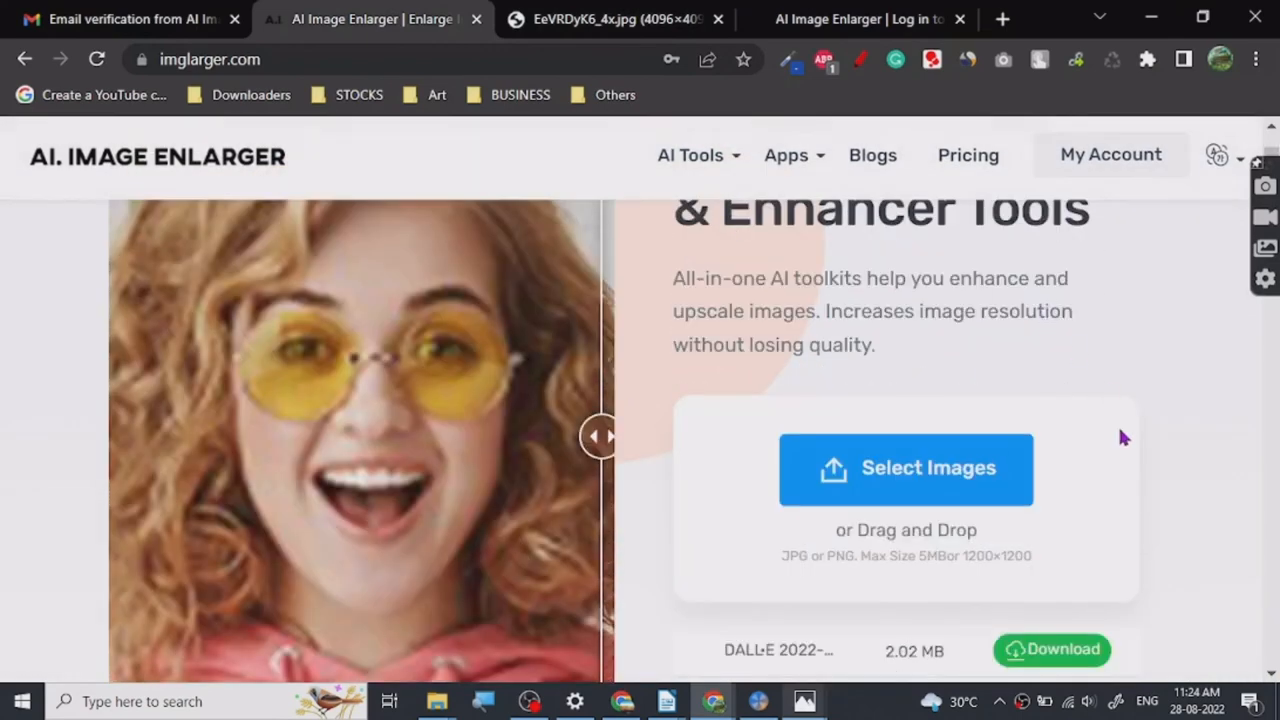
View the 1024 x 1024 original, then return to the 4096 x 4096 upscaled photo with its details.
scroll("down", 3)
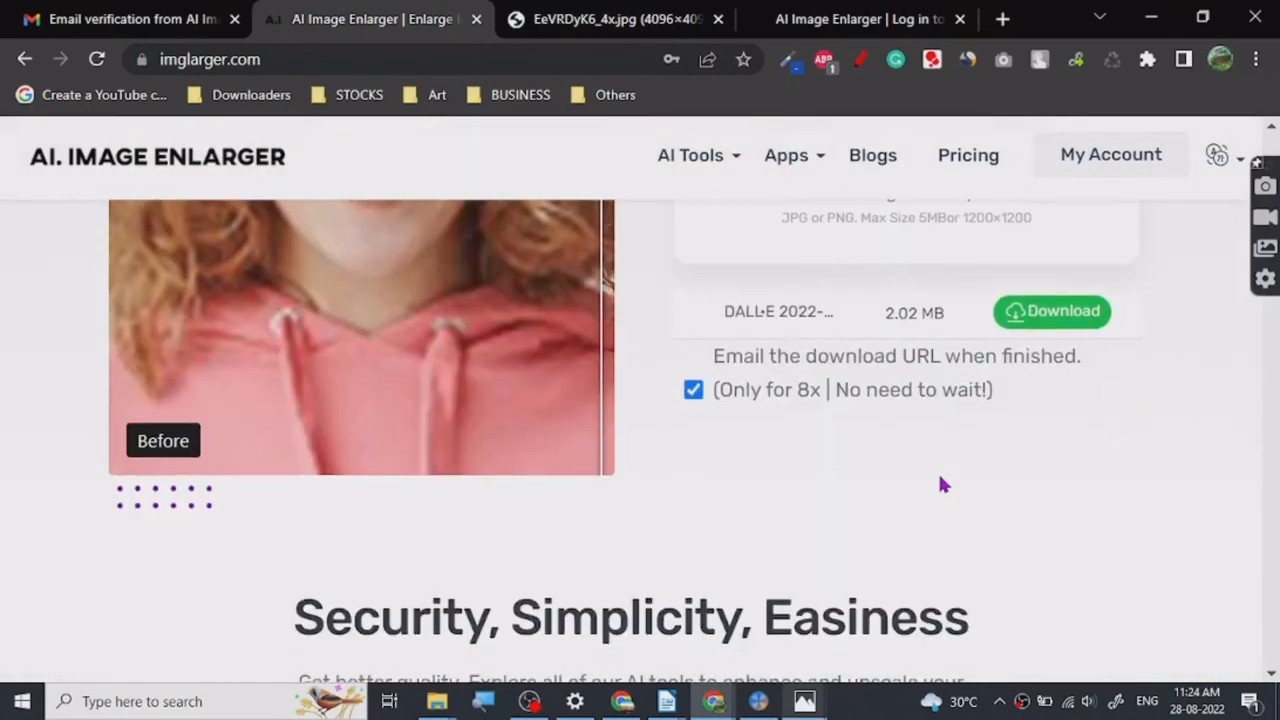
scroll("up", 3)
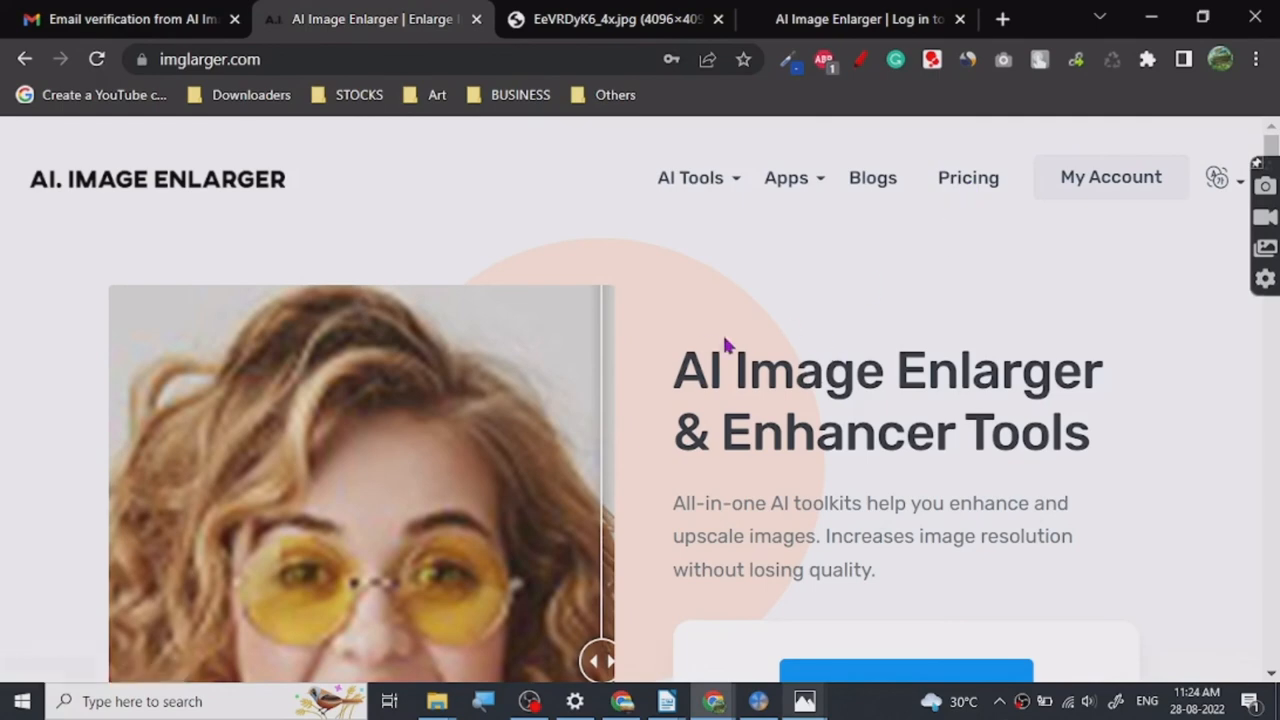
scroll("down", 3)
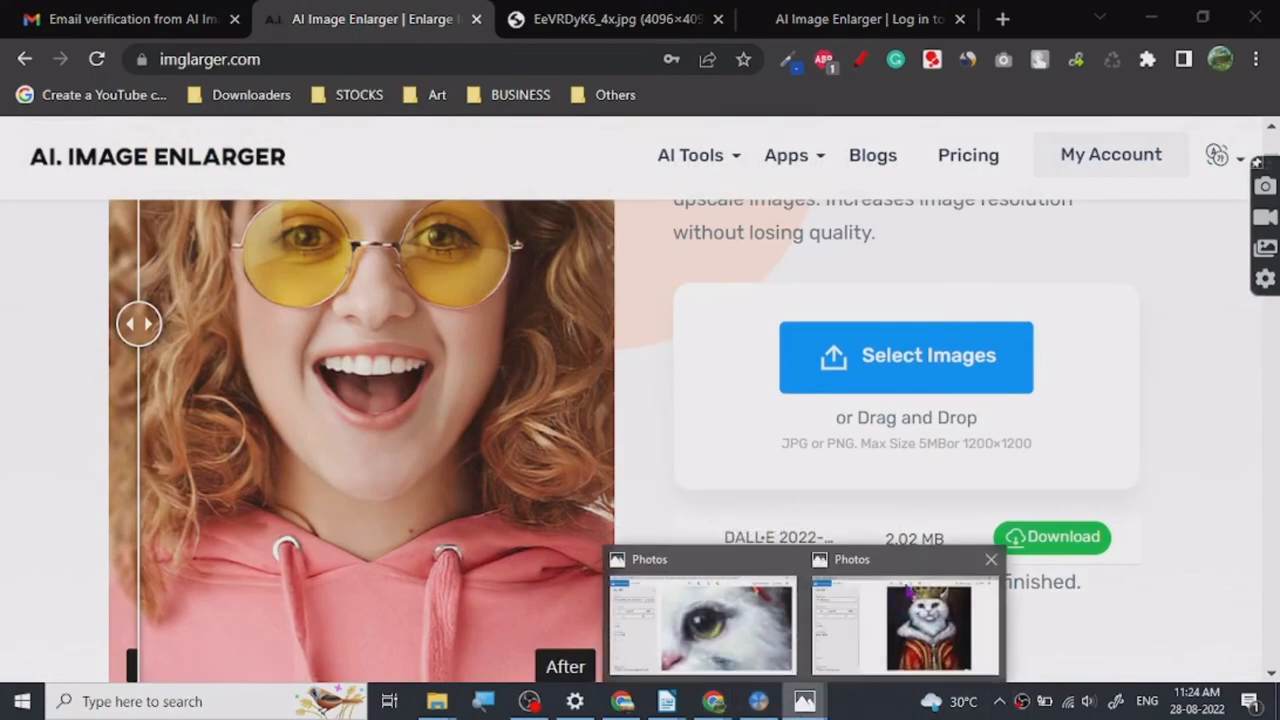
left_click(700, 624)
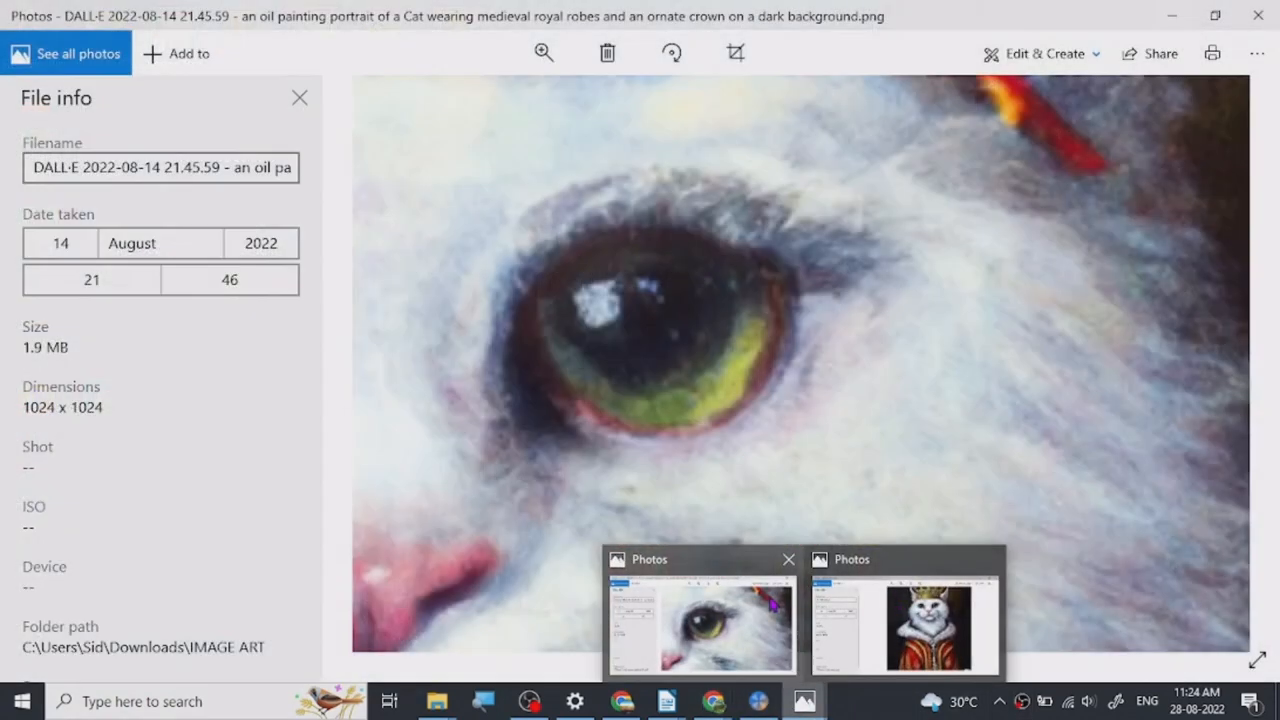
left_click(930, 624)
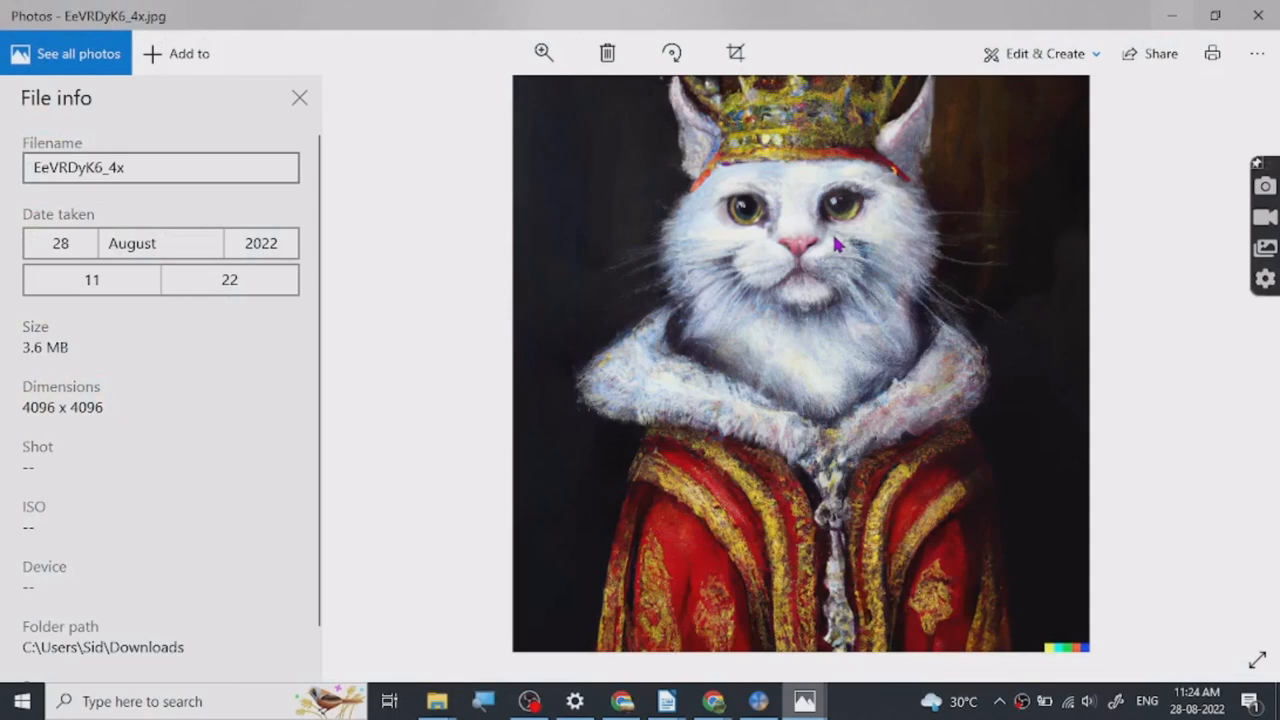